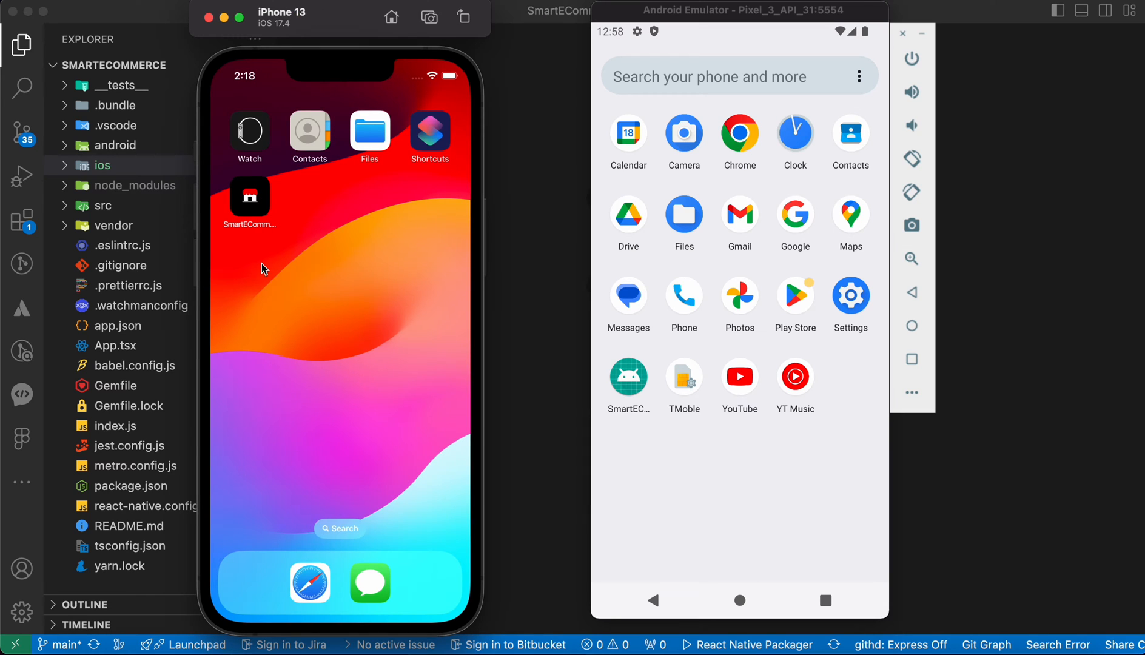
pyautogui.moveTo(249, 225)
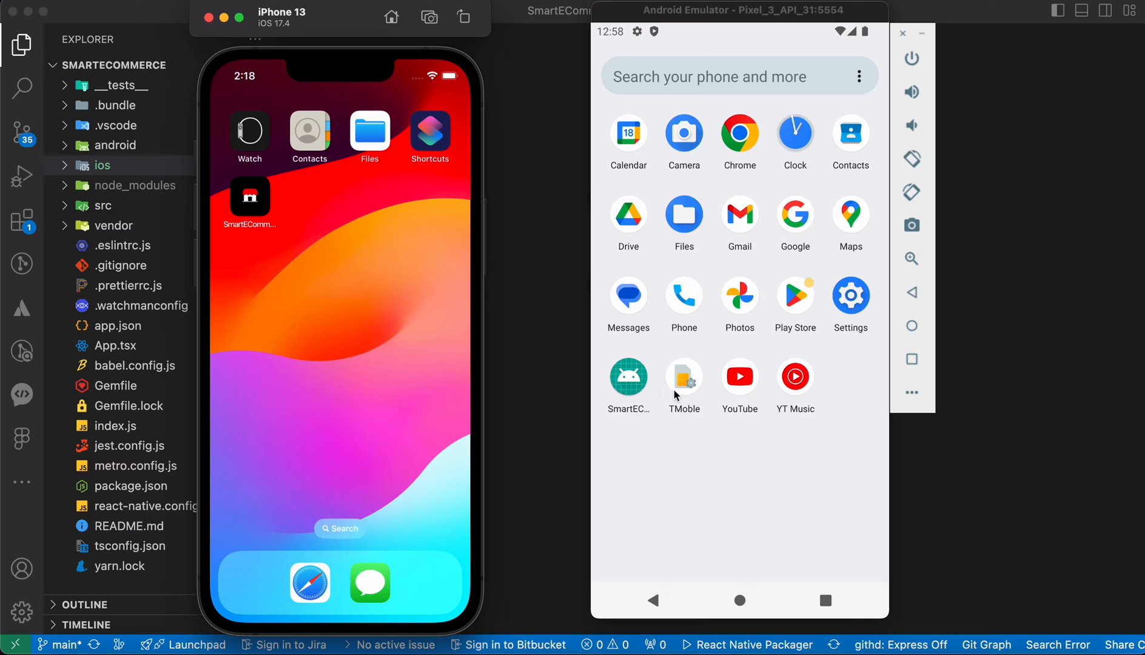
pyautogui.moveTo(329, 40)
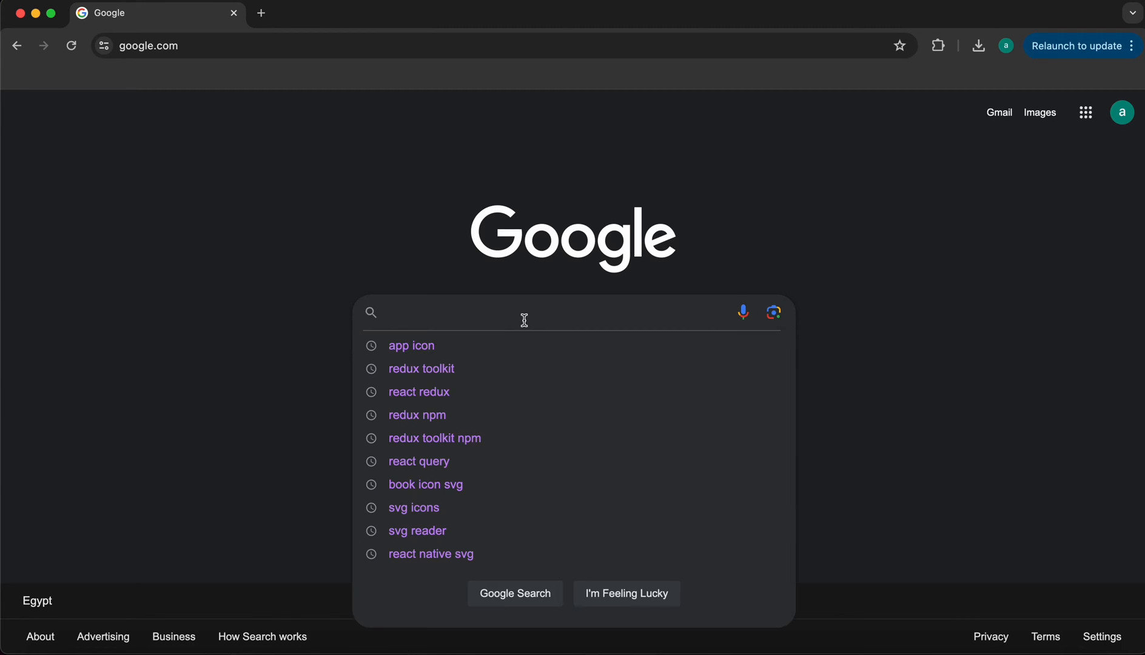
# Load the red-and-white store image as the source icon on appicon.co.
pyautogui.click(411, 344)
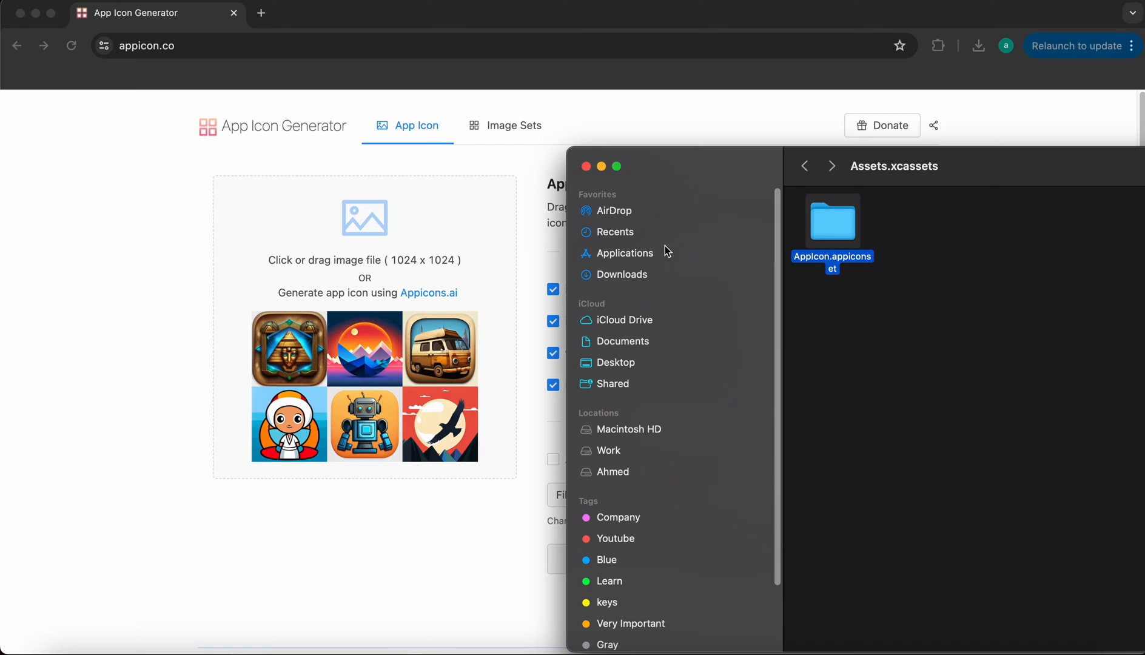
pyautogui.click(622, 274)
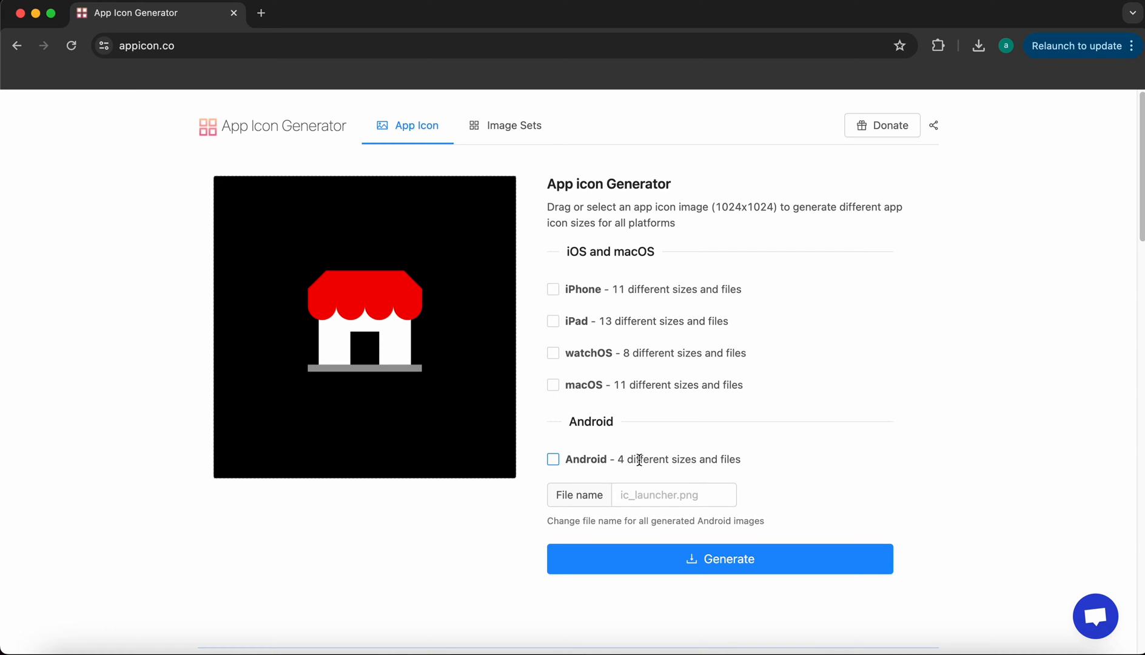
pyautogui.moveTo(551, 632)
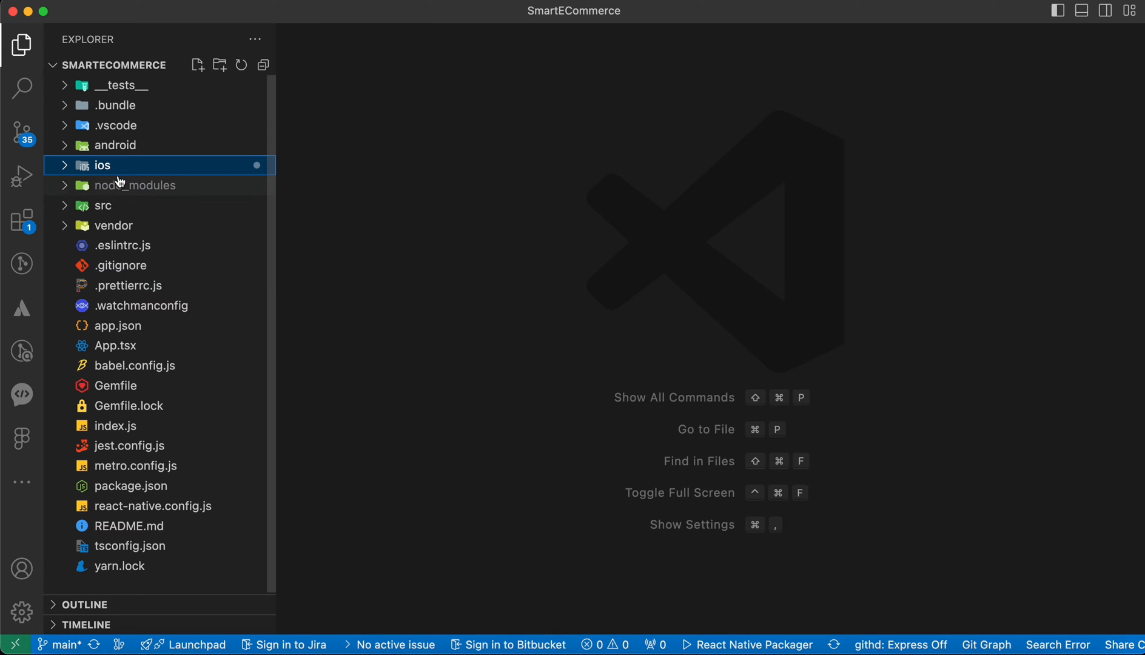
# Reveal the android/app/src/main/res/mipmap-hdpi folder in the project Explorer.
pyautogui.click(115, 144)
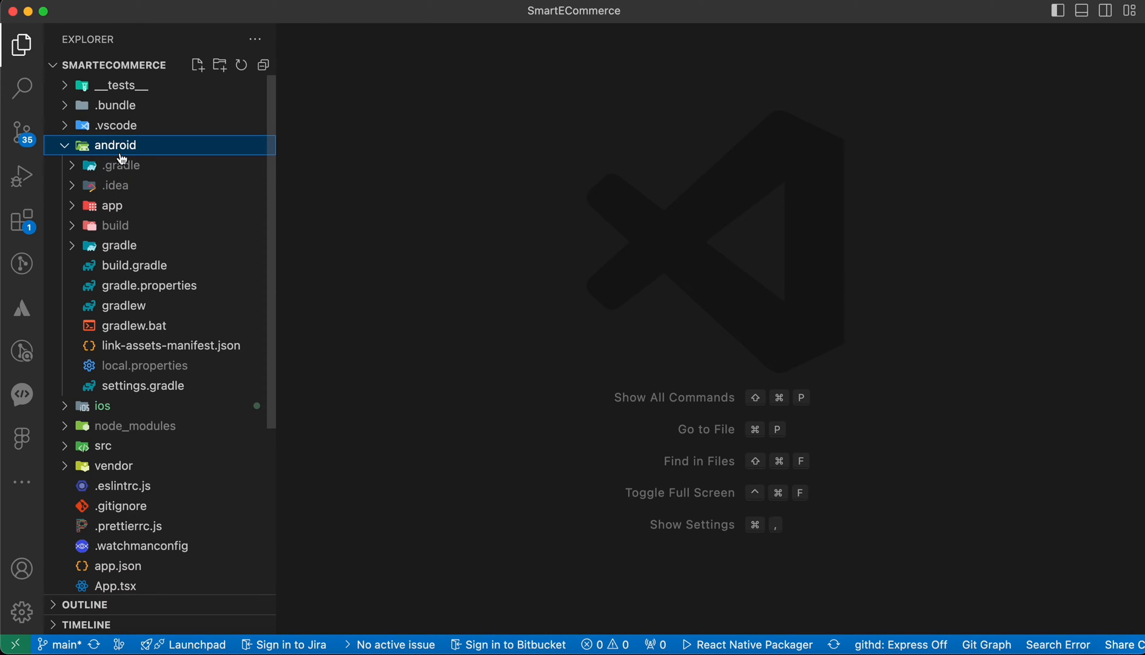
pyautogui.click(111, 205)
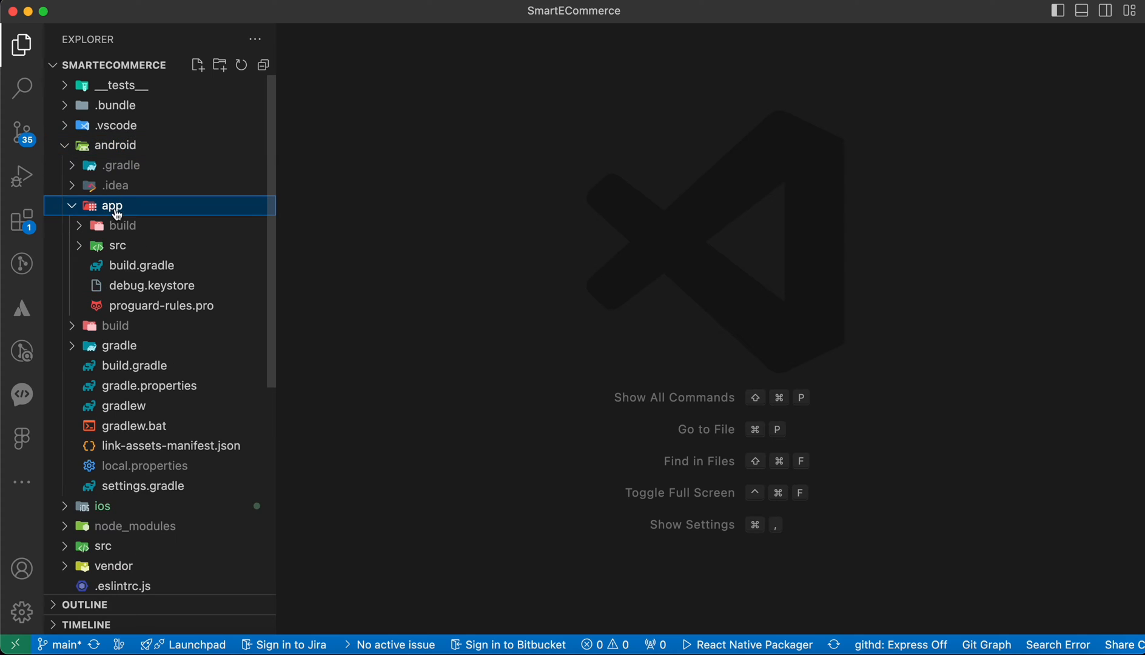
pyautogui.click(117, 245)
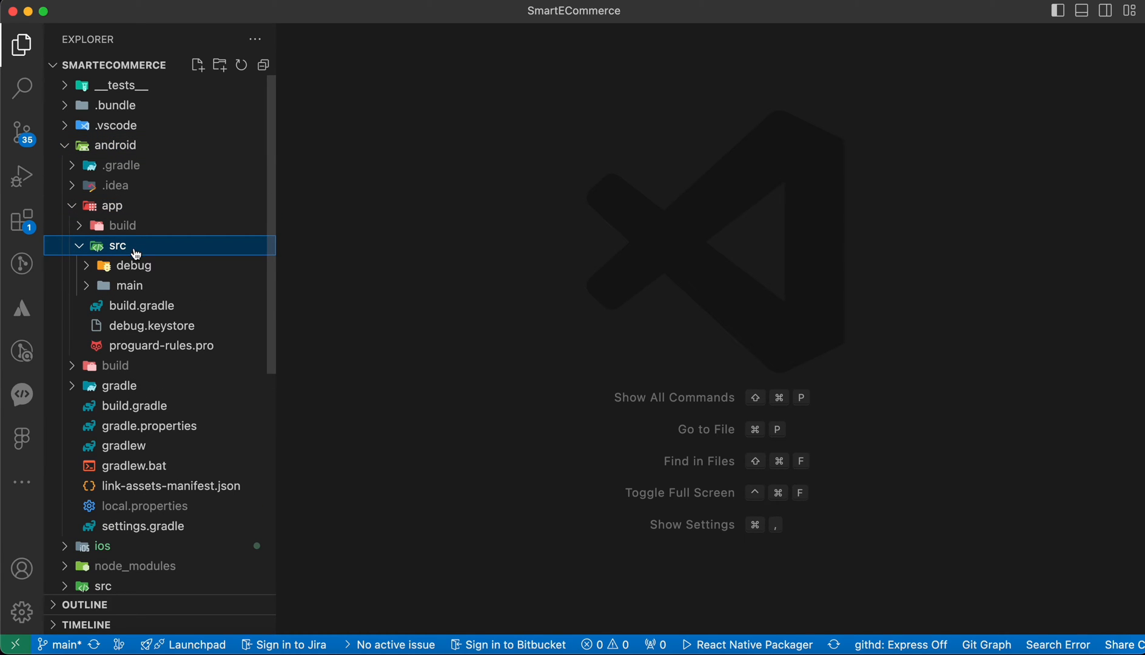
pyautogui.click(129, 285)
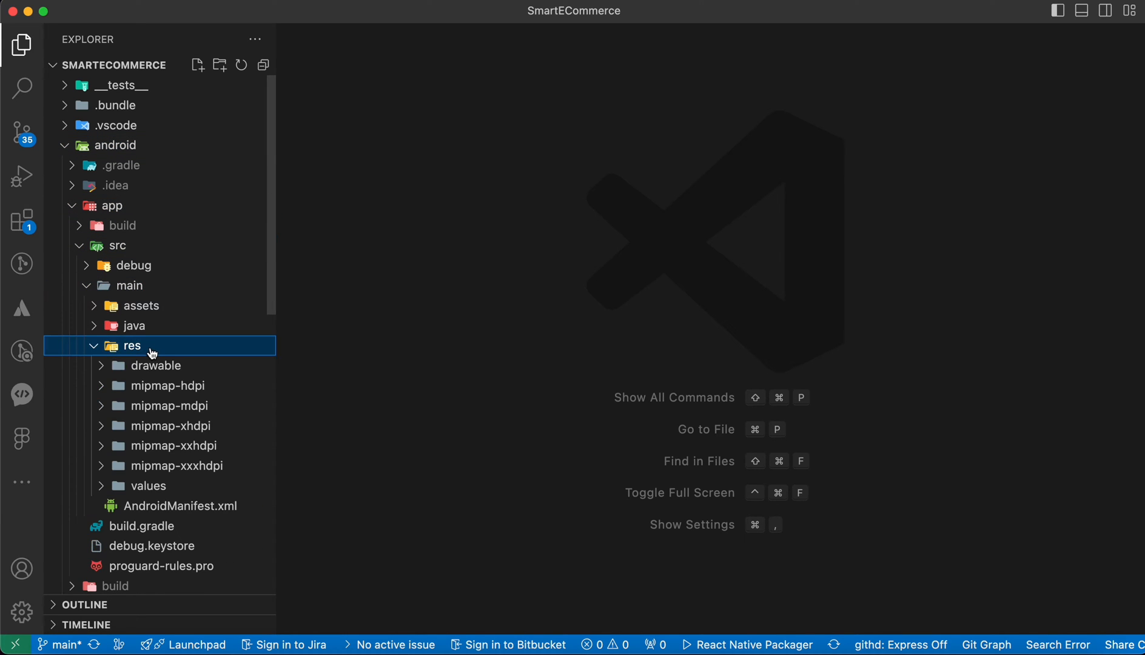
pyautogui.click(167, 385)
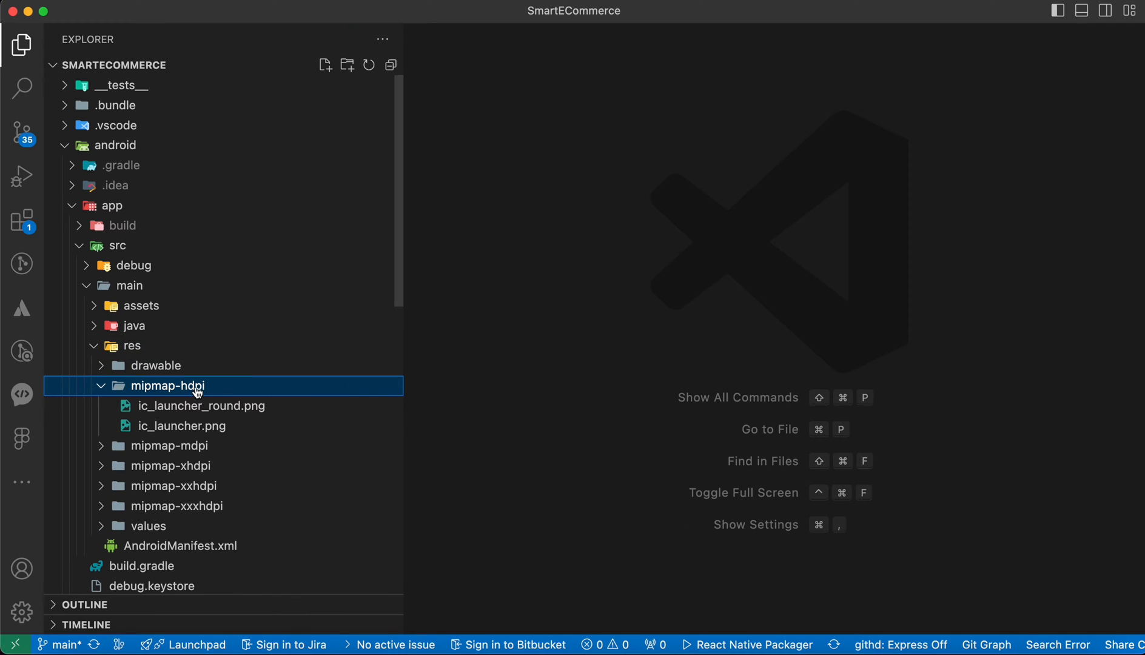
pyautogui.moveTo(167, 385)
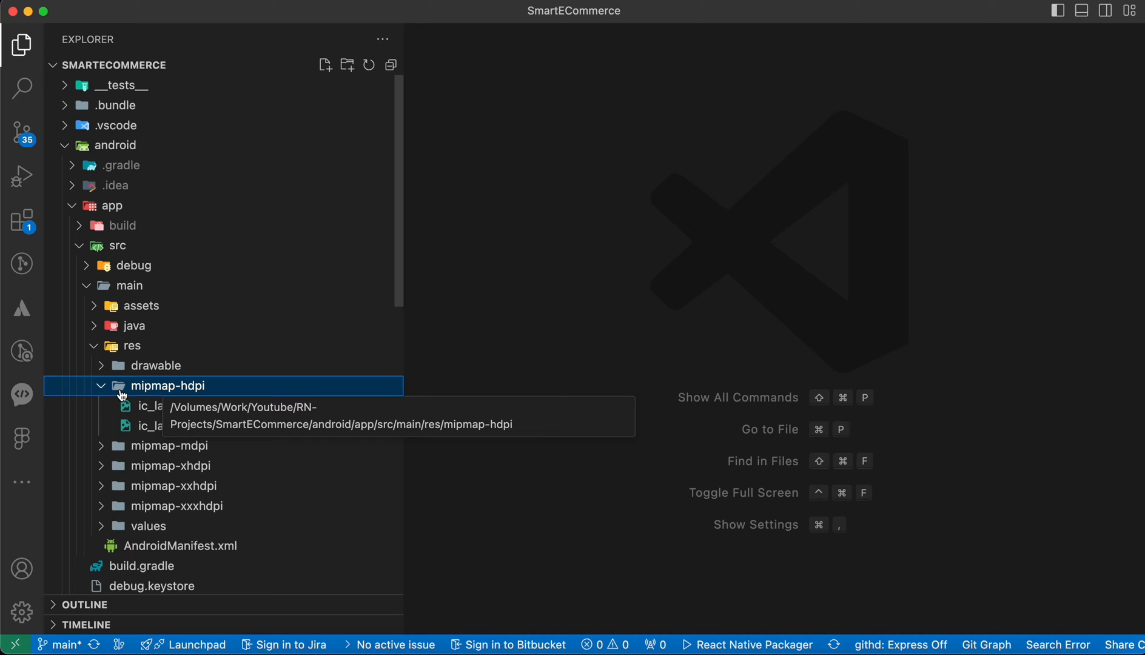
# Preview the default ic_launcher_round.png and ic_launcher.png and copy the ic_launcher file name.
pyautogui.click(205, 405)
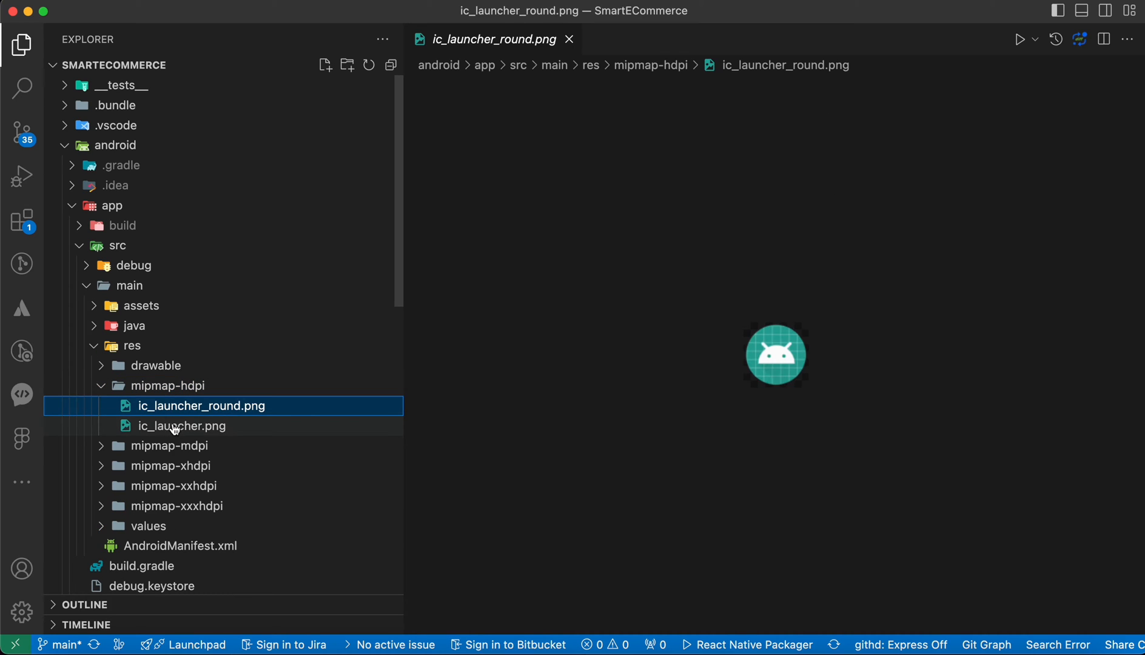
pyautogui.click(182, 426)
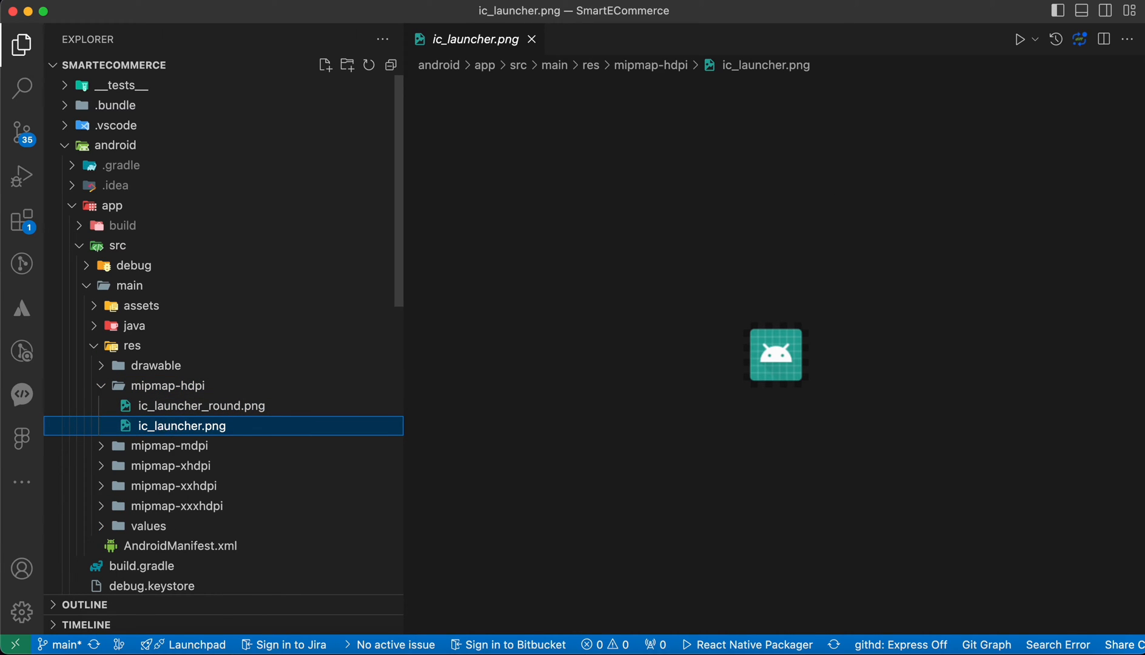
pyautogui.rightClick(184, 426)
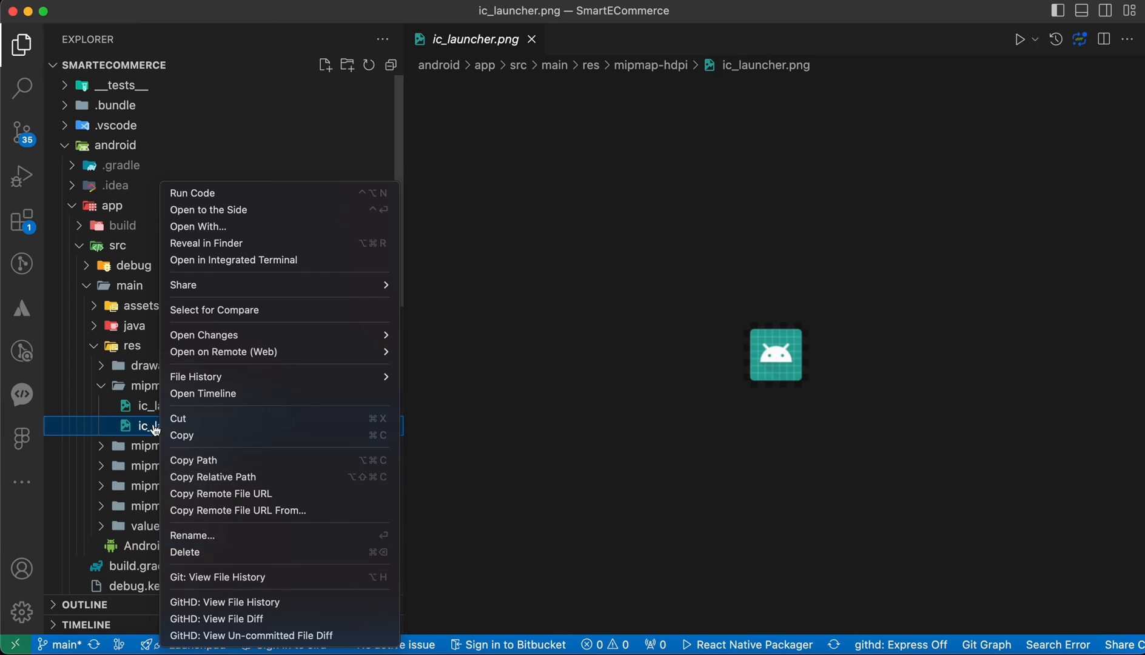
pyautogui.click(192, 535)
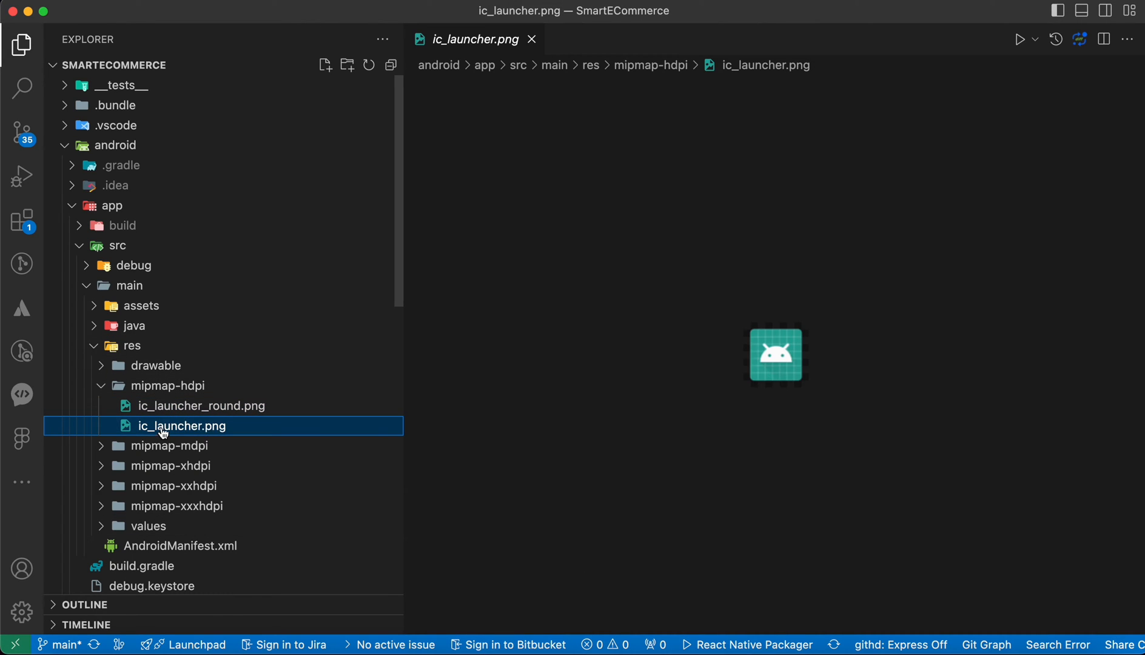
pyautogui.moveTo(212, 431)
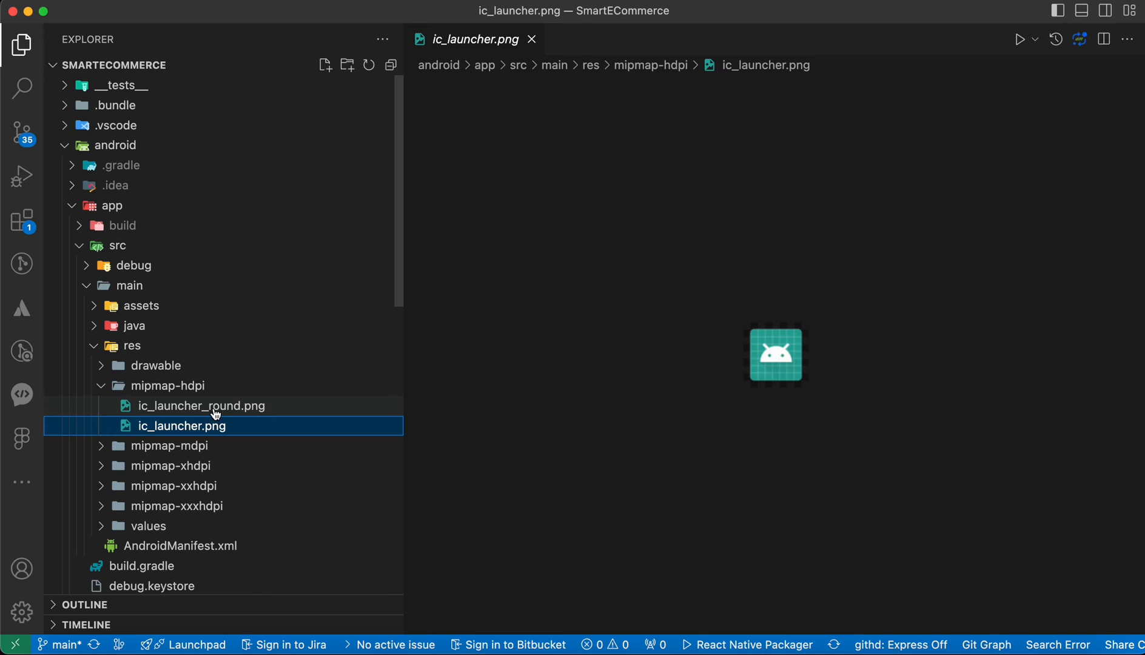
pyautogui.moveTo(210, 426)
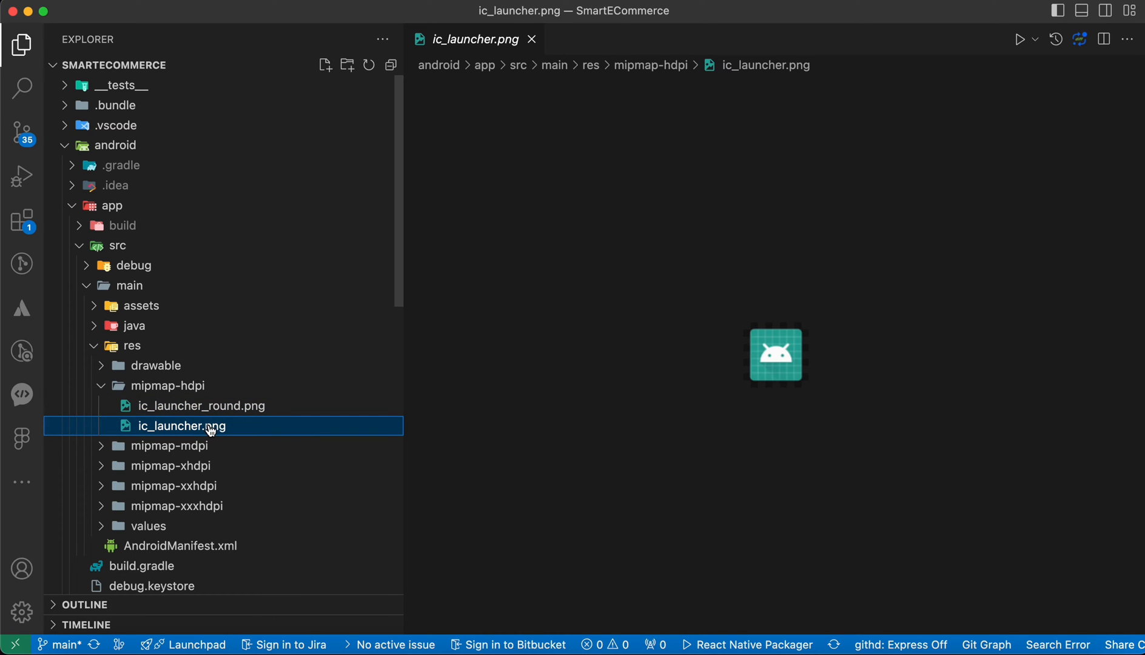
pyautogui.moveTo(192, 434)
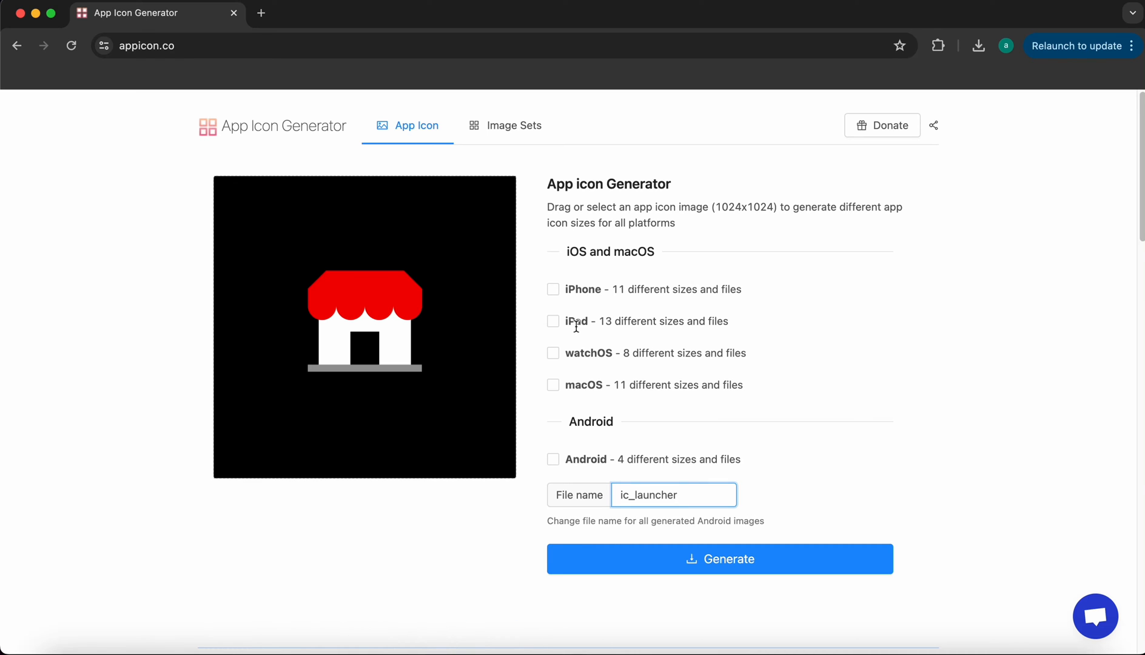
# Generate the Android-only icon set named ic_launcher and reveal the downloaded AppIcons.zip.
pyautogui.click(553, 458)
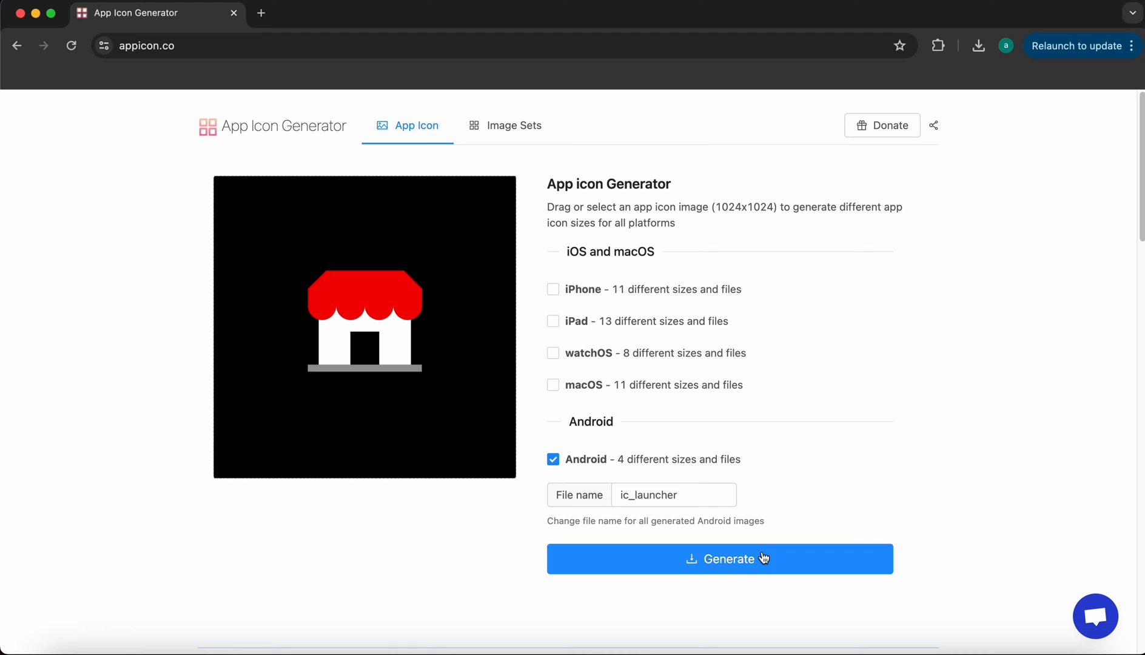
pyautogui.click(718, 559)
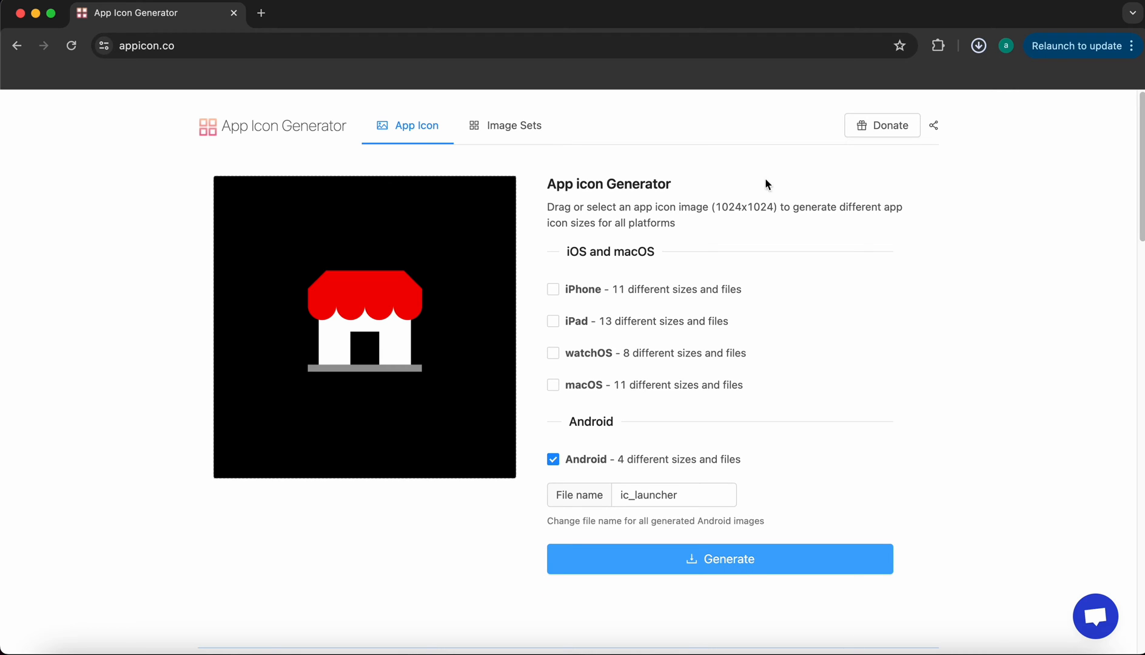
pyautogui.click(719, 559)
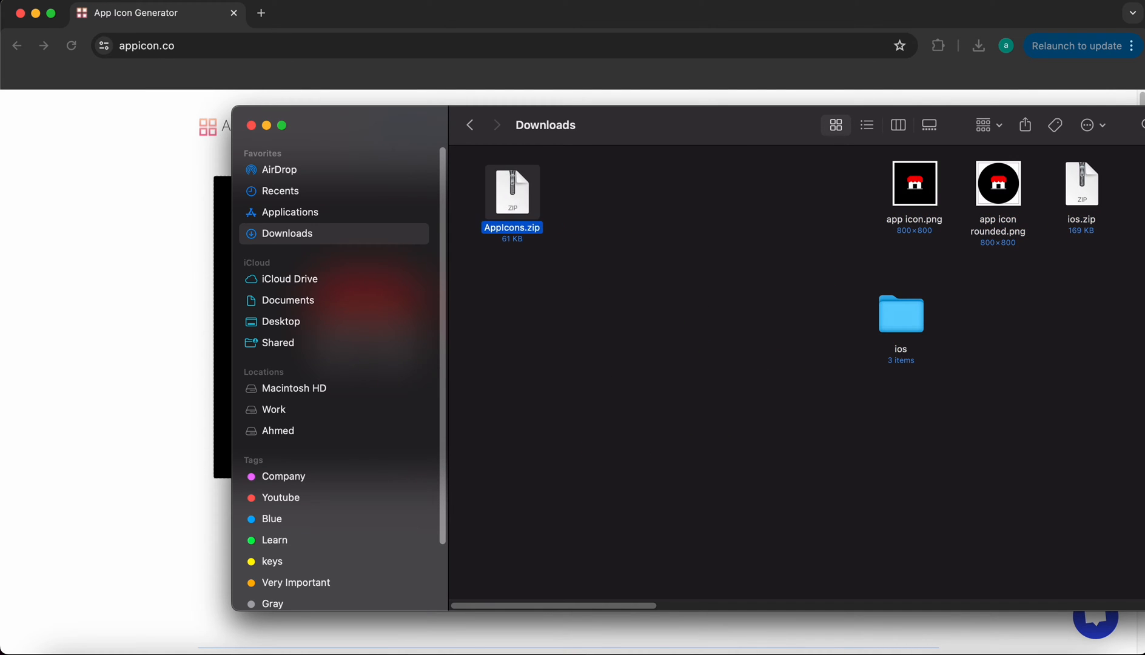
pyautogui.moveTo(559, 285)
pyautogui.write('android')
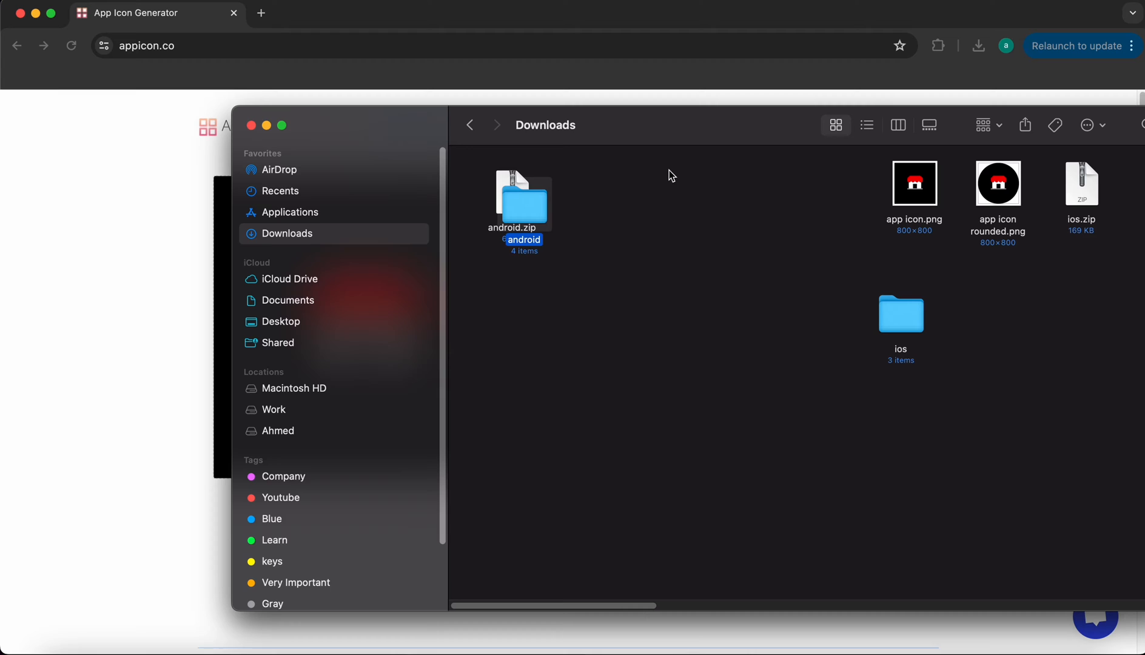
# Open the extracted android folder and its mipmap-hdpi folder holding ic_launcher.png.
pyautogui.doubleClick(523, 202)
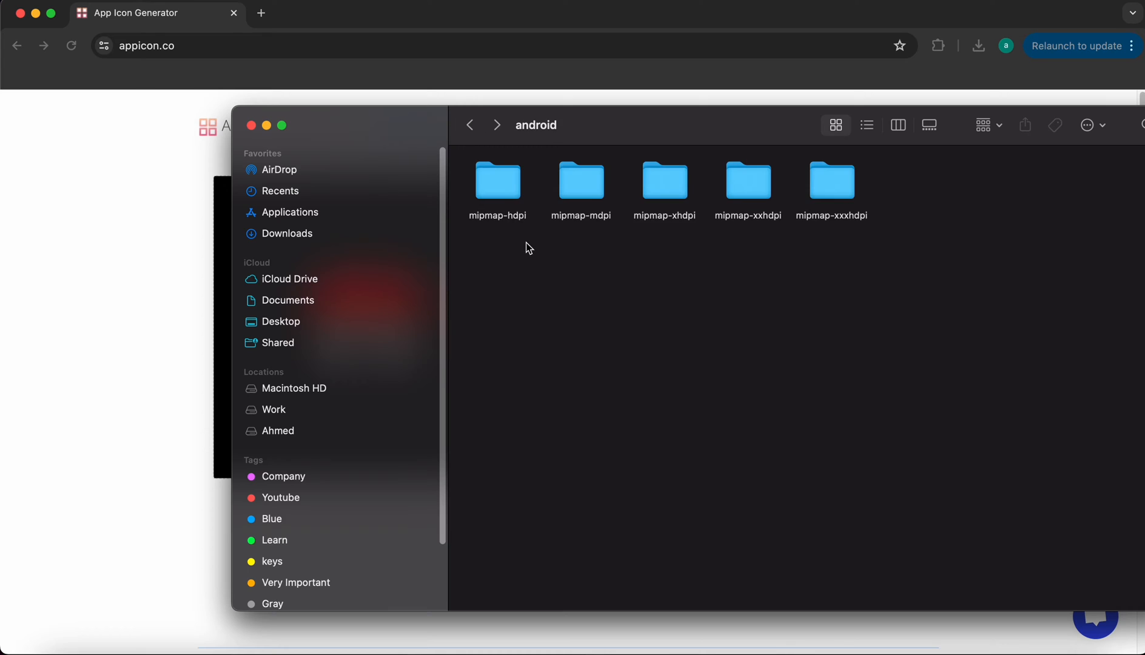
pyautogui.doubleClick(498, 181)
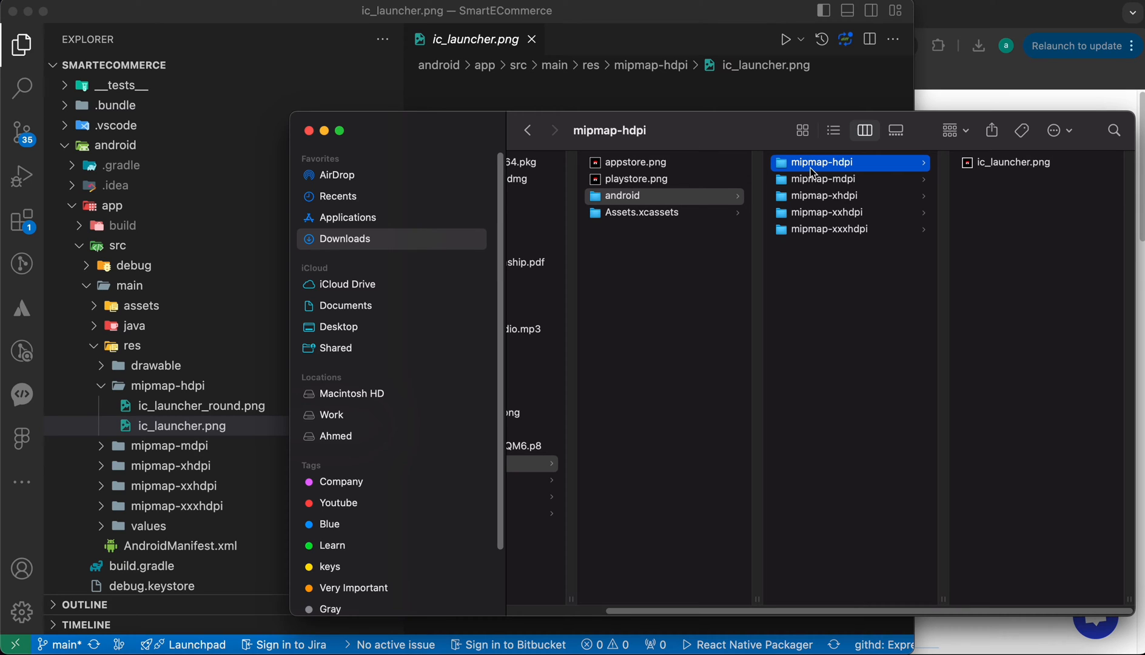
pyautogui.moveTo(841, 173)
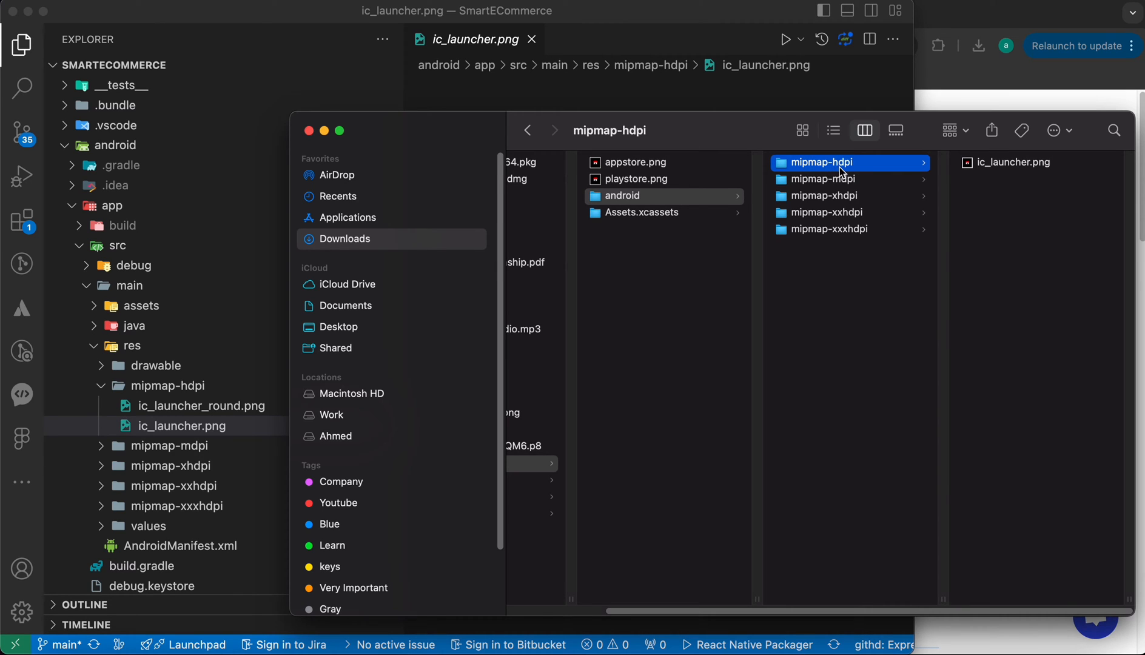
pyautogui.moveTo(716, 185)
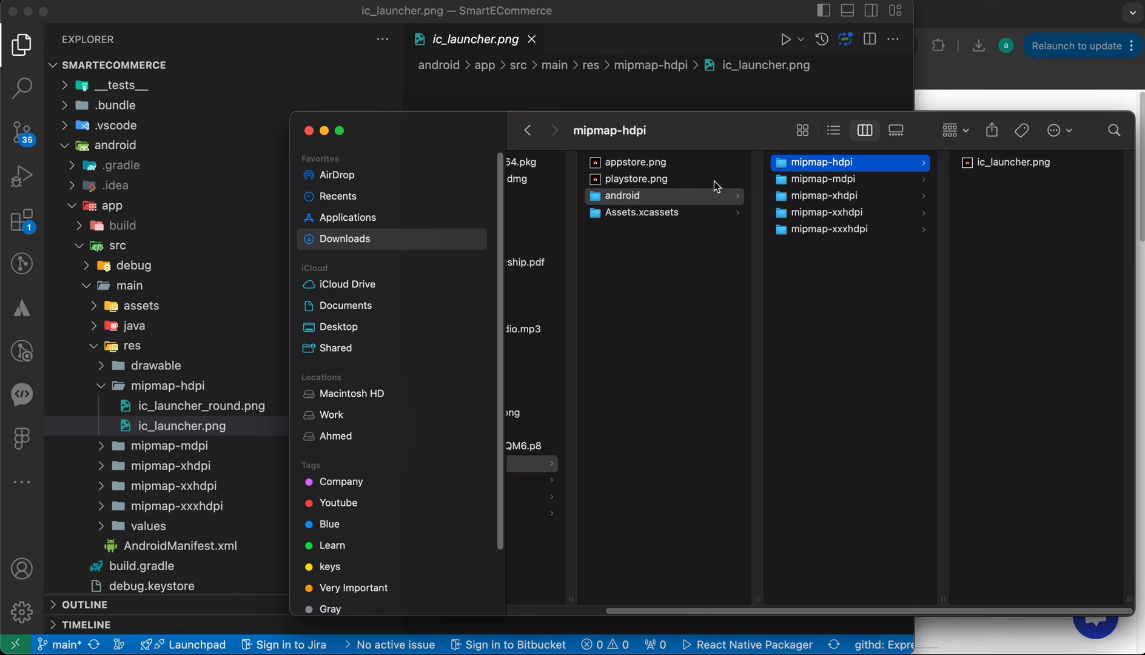
pyautogui.moveTo(715, 186)
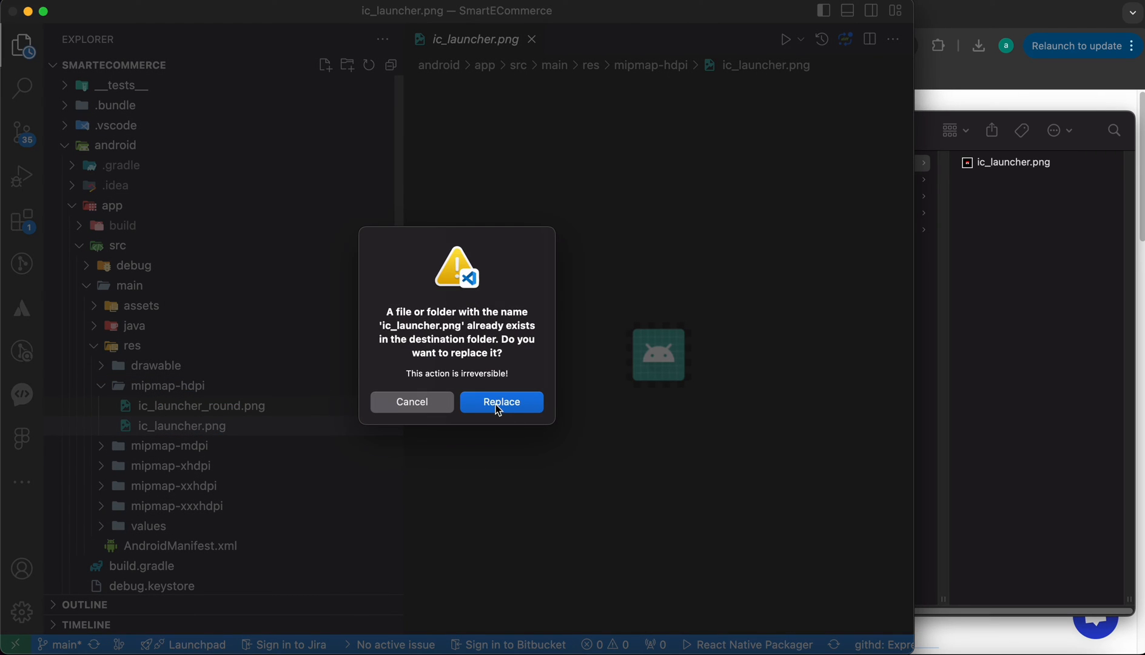
# Replace ic_launcher.png in mipmap-hdpi and mipmap-mdpi with the new red store icon.
pyautogui.click(502, 403)
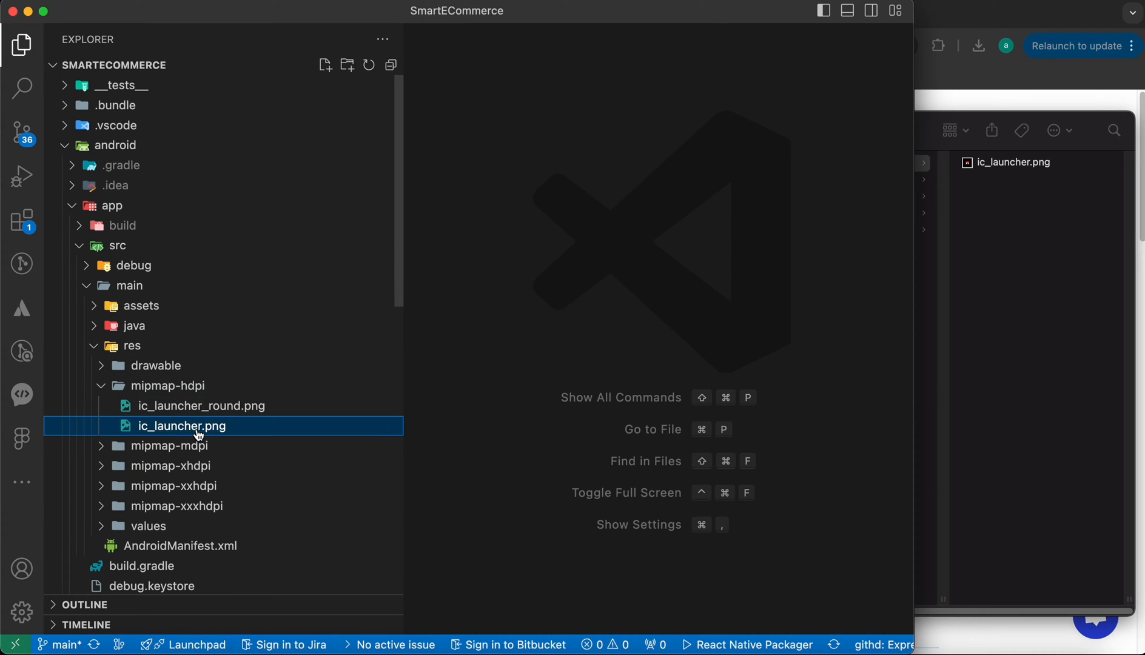
pyautogui.doubleClick(184, 426)
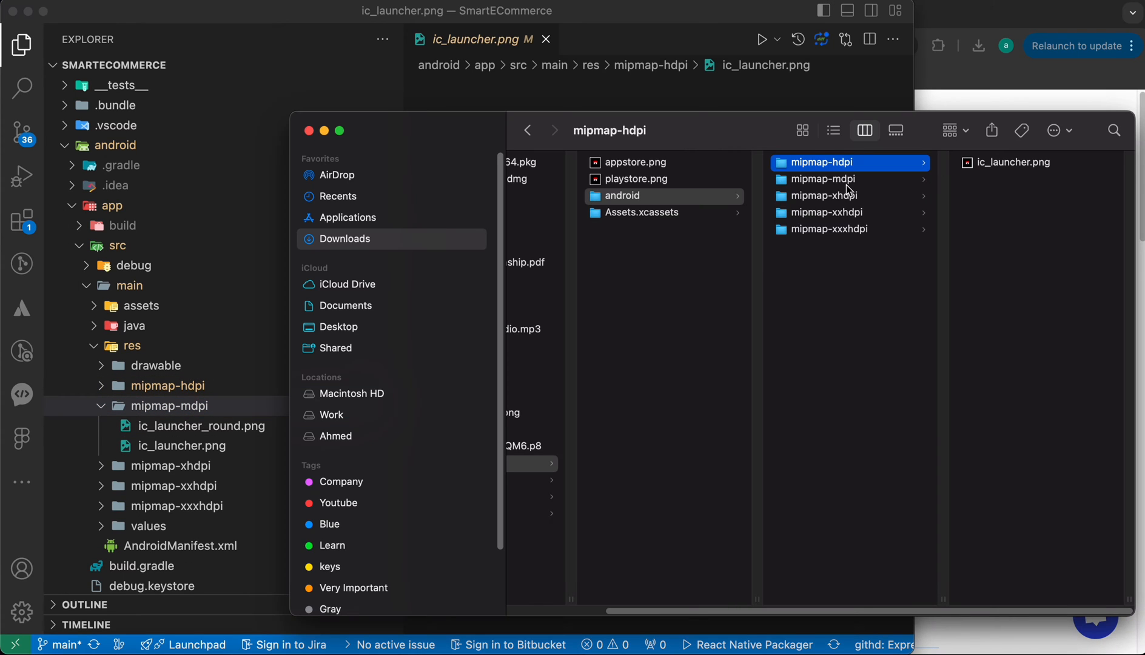
pyautogui.click(824, 178)
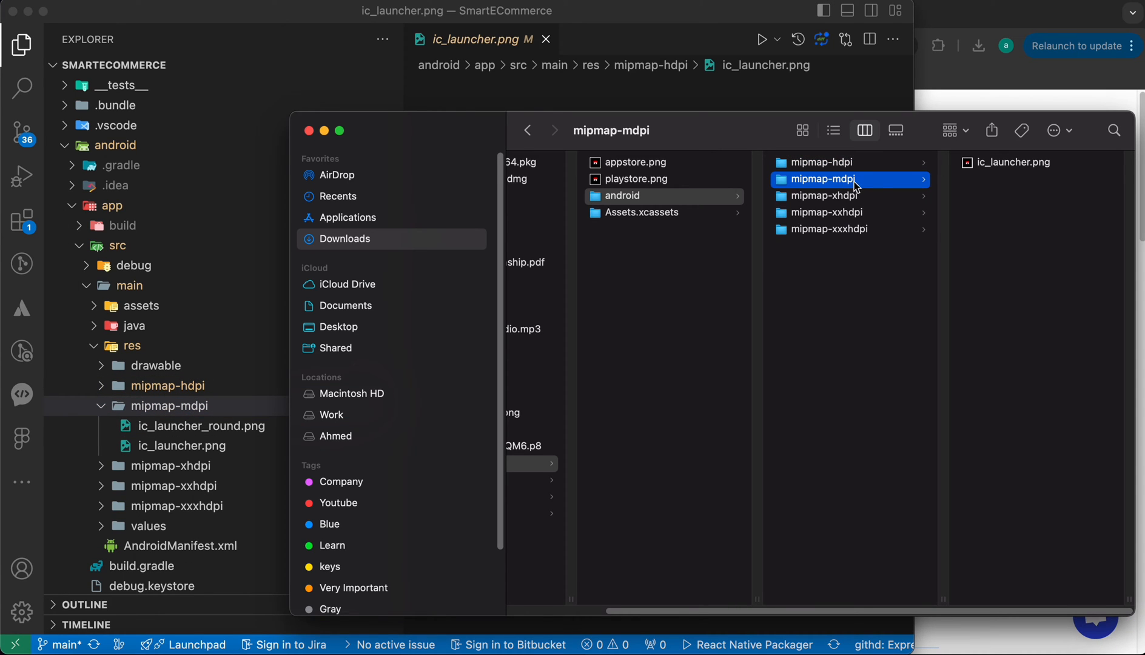
pyautogui.moveTo(1011, 162); pyautogui.dragTo(212, 417)
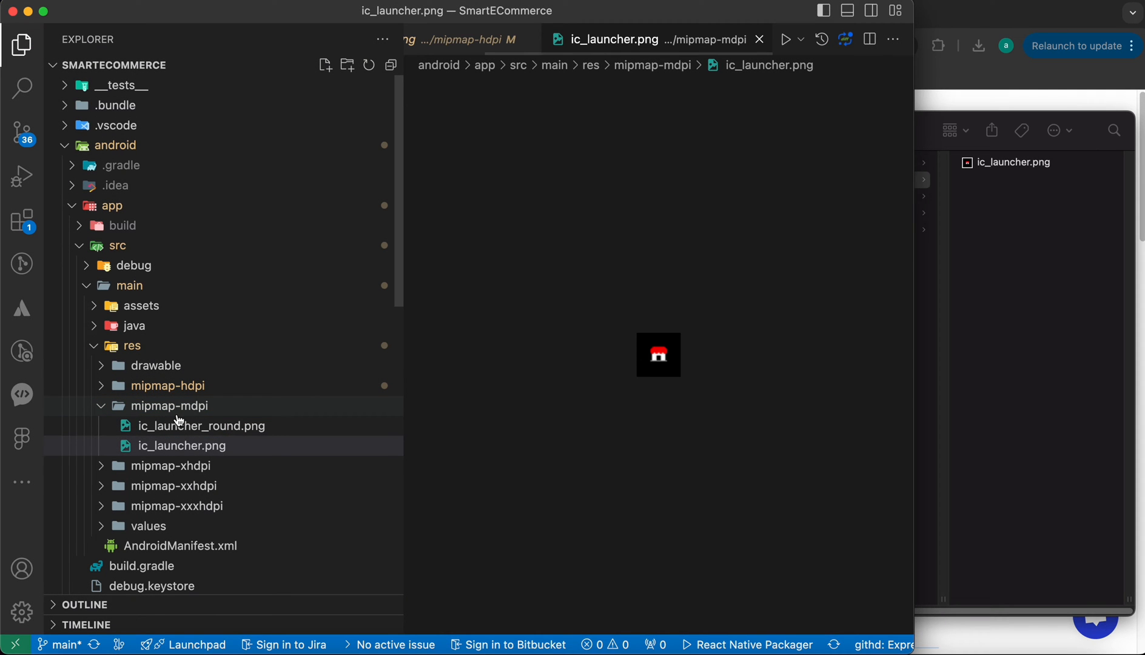
pyautogui.click(168, 406)
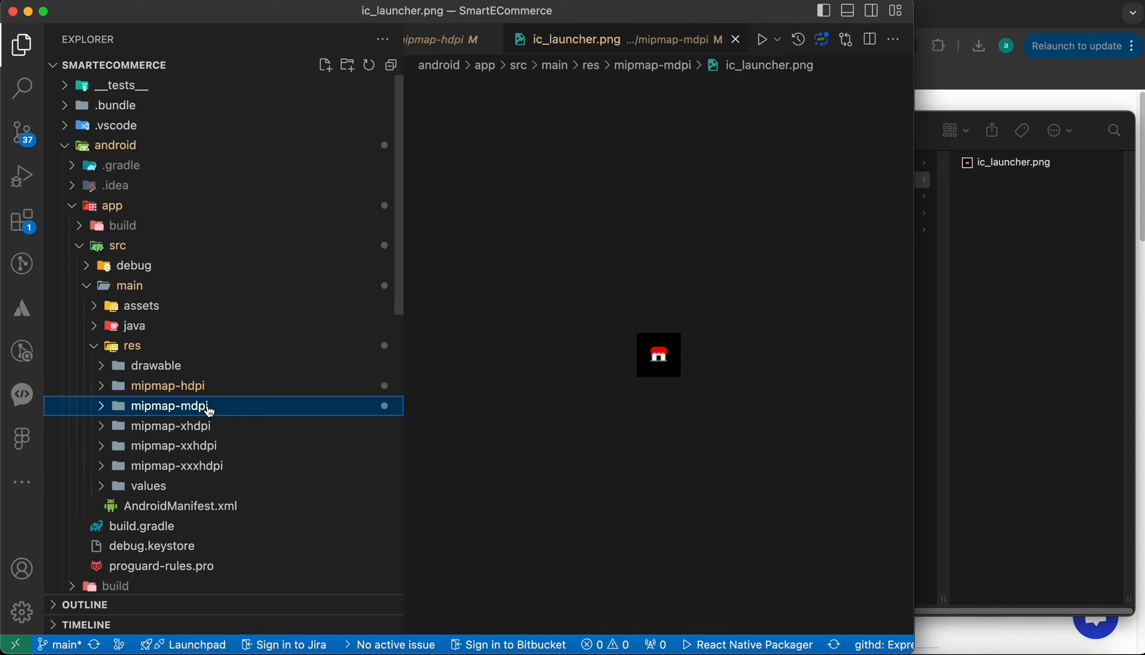
# Replace ic_launcher.png in mipmap-xhdpi, xxhdpi and xxxhdpi with the new store icon.
pyautogui.click(170, 426)
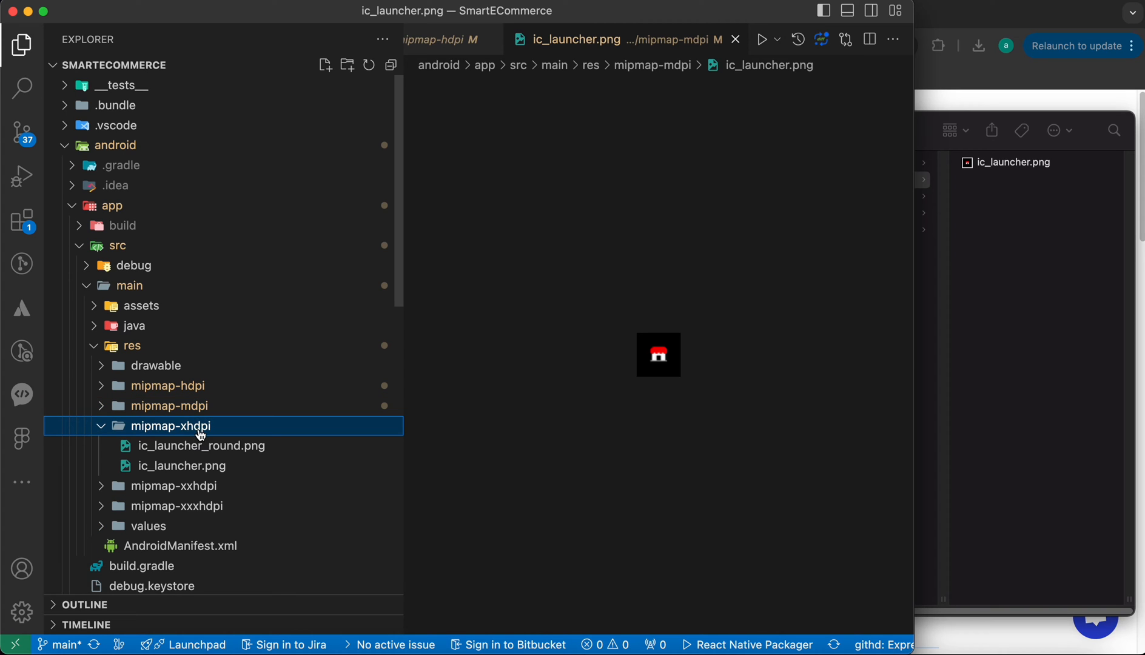
pyautogui.moveTo(202, 434)
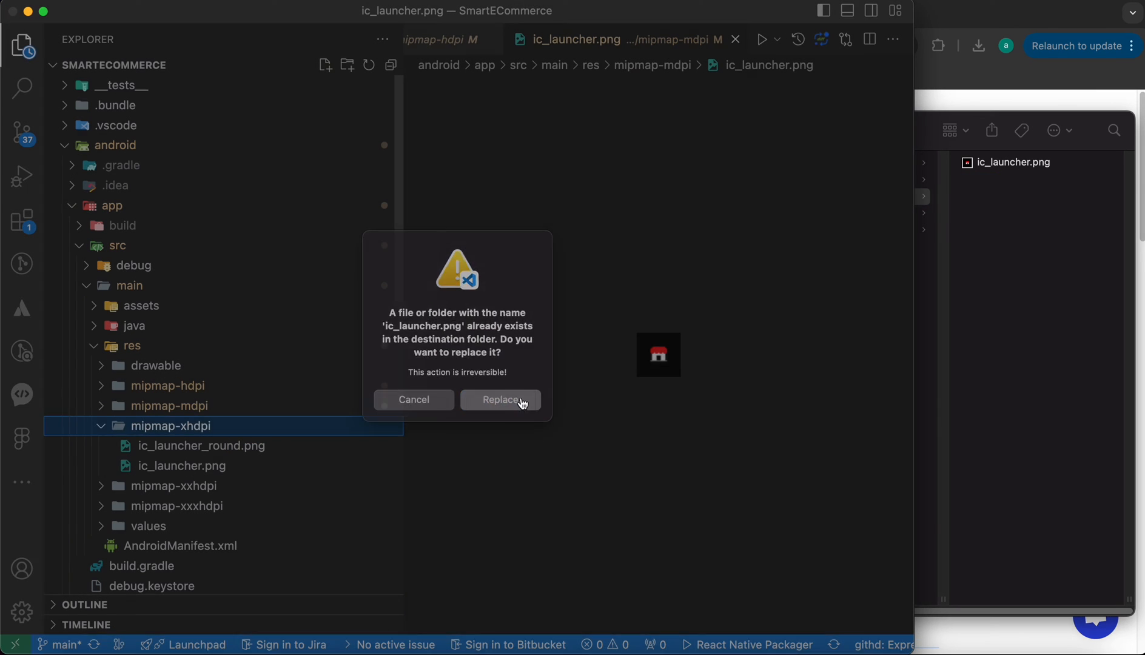
pyautogui.click(499, 399)
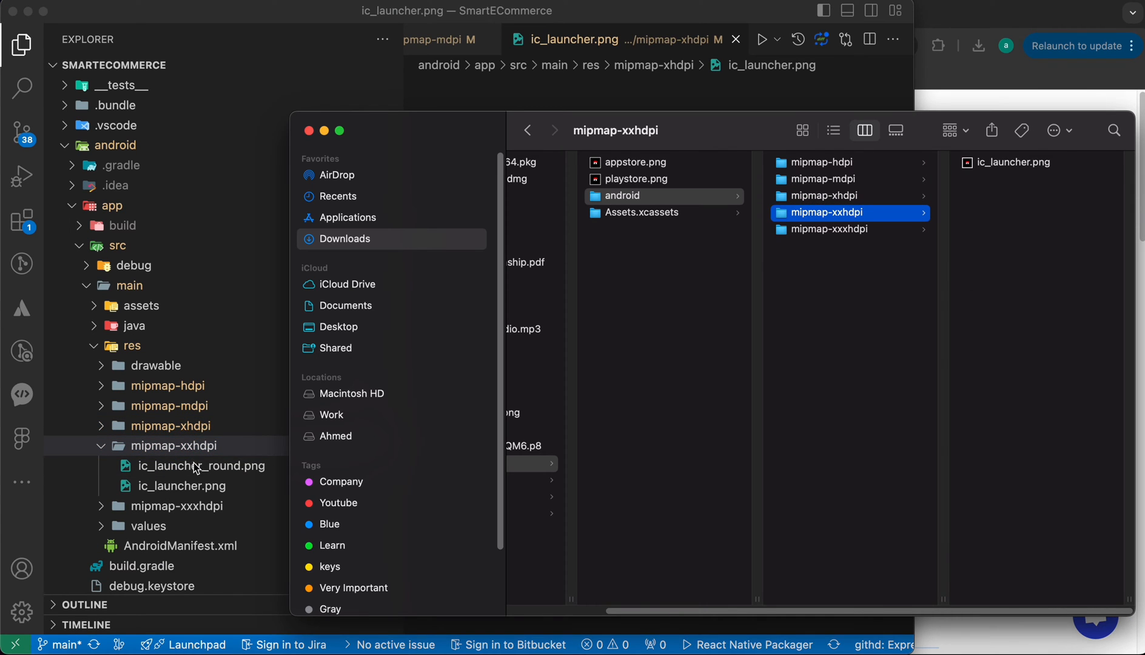
pyautogui.moveTo(889, 217)
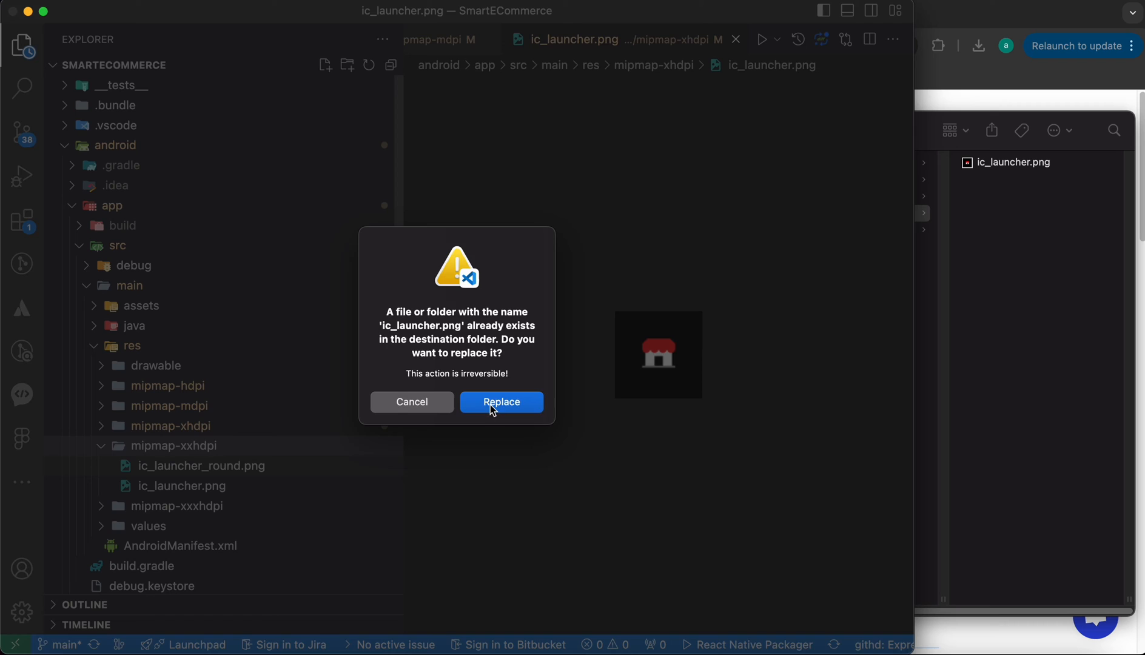
pyautogui.click(502, 403)
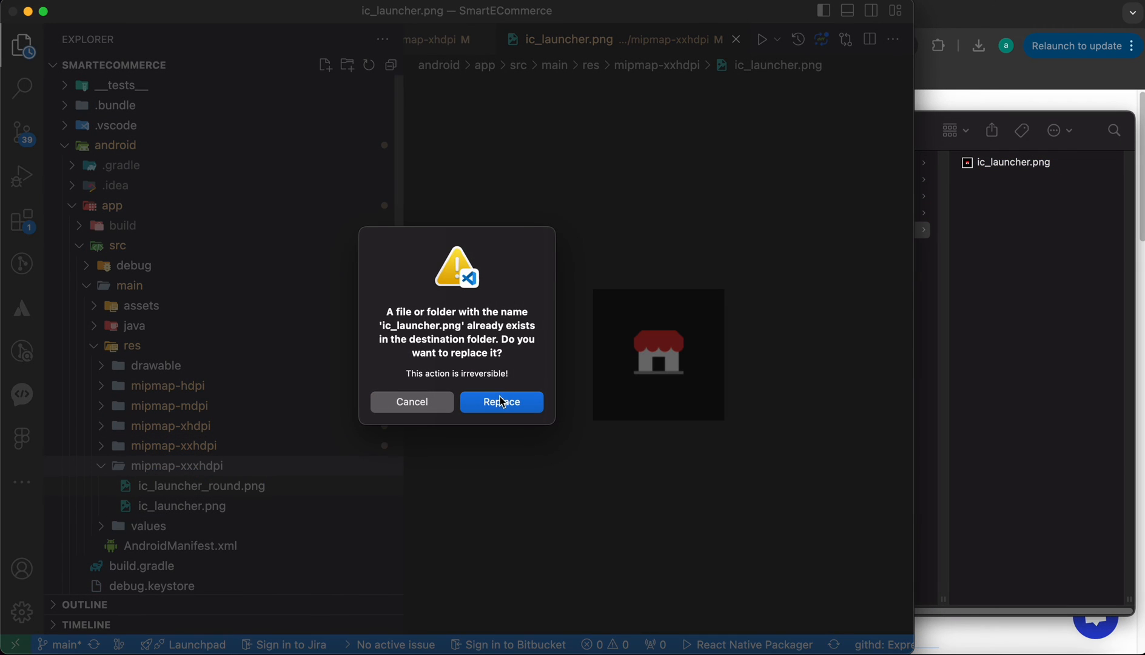
pyautogui.click(502, 401)
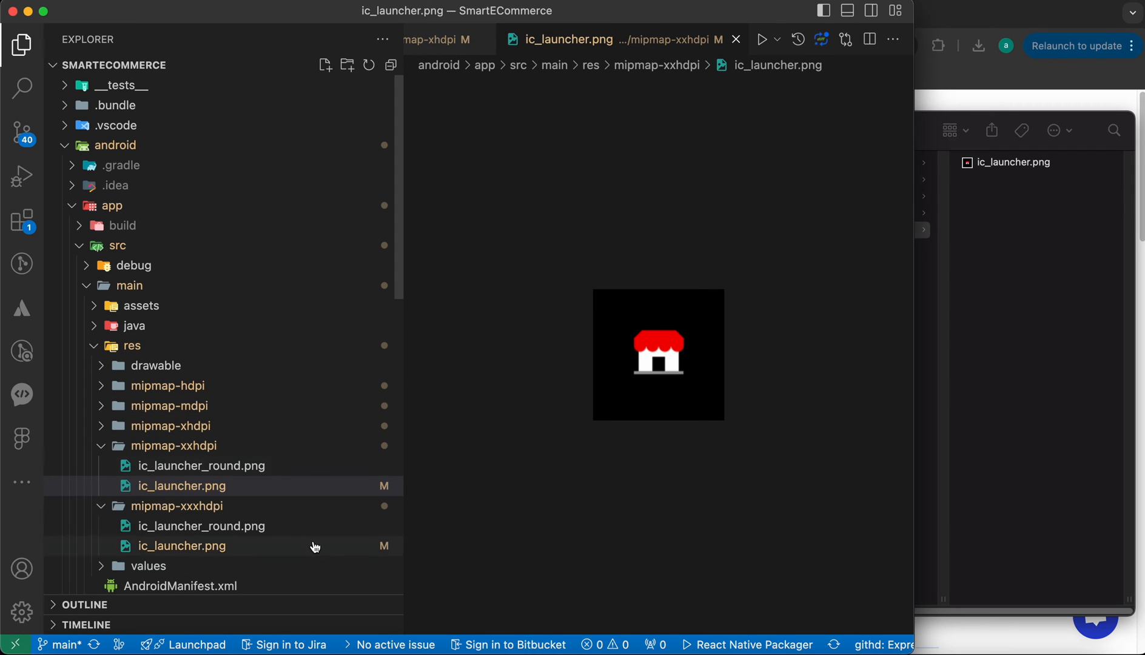
pyautogui.moveTo(249, 460)
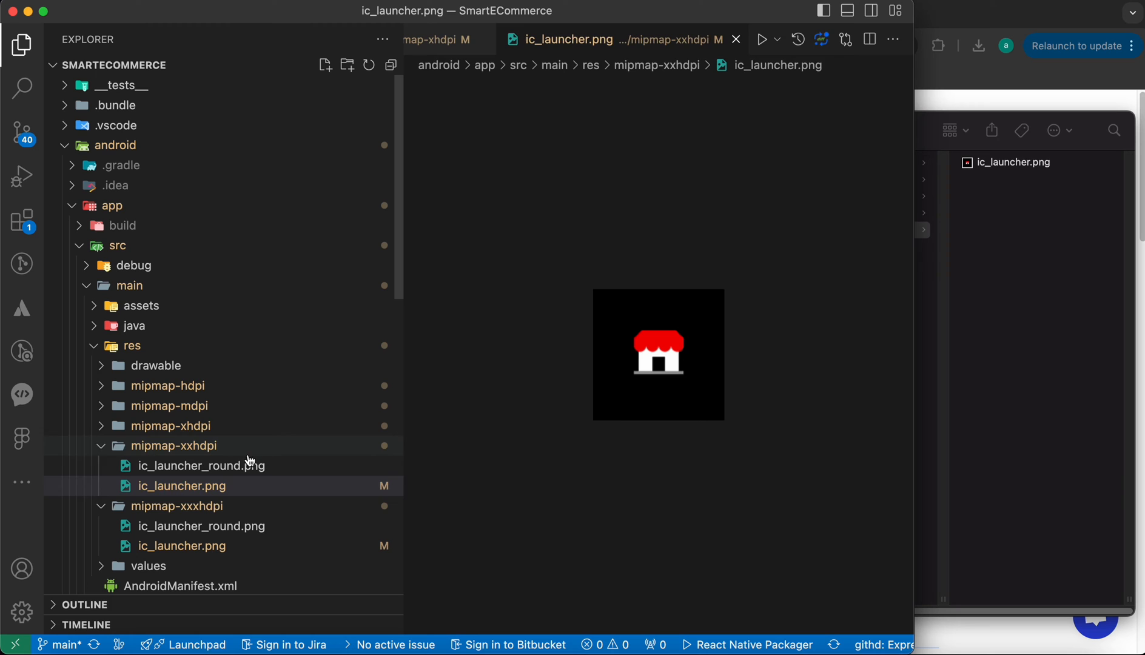
pyautogui.click(201, 466)
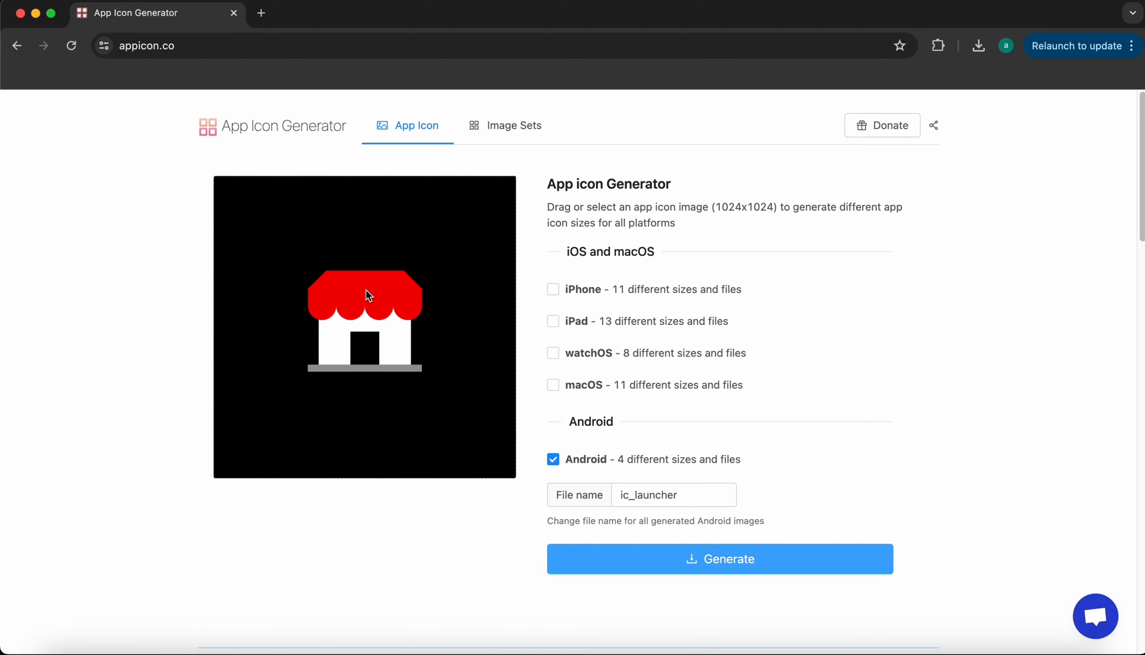
# Load app icon rounded.png as the source image on appicon.co with Android checked.
pyautogui.click(719, 559)
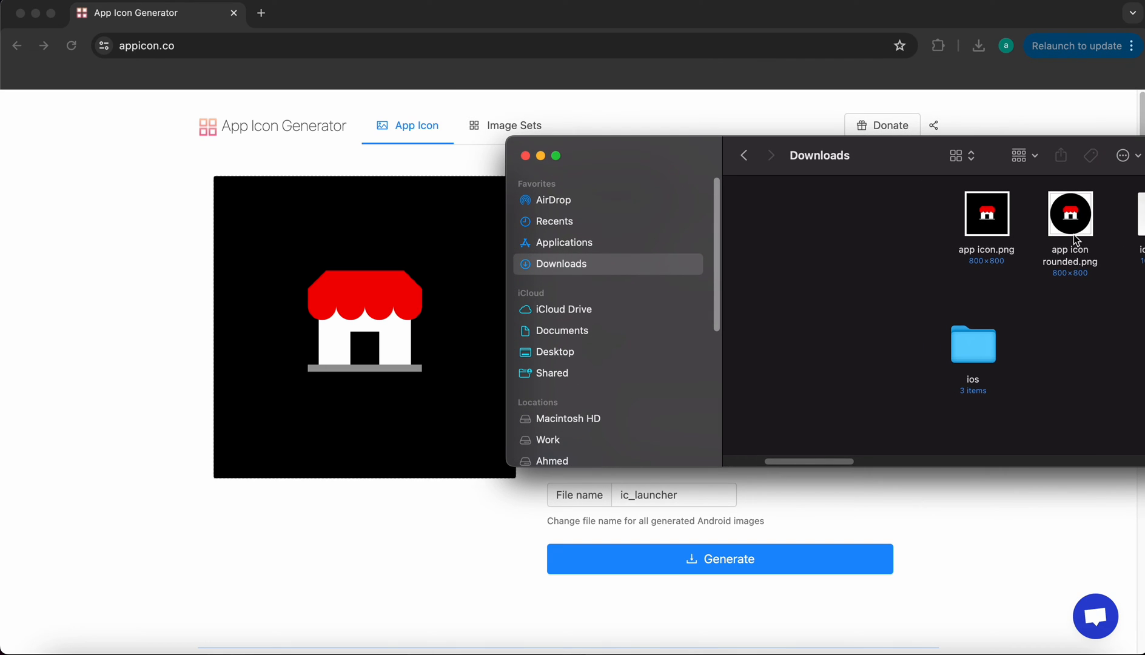
pyautogui.moveTo(1070, 214); pyautogui.dragTo(336, 302)
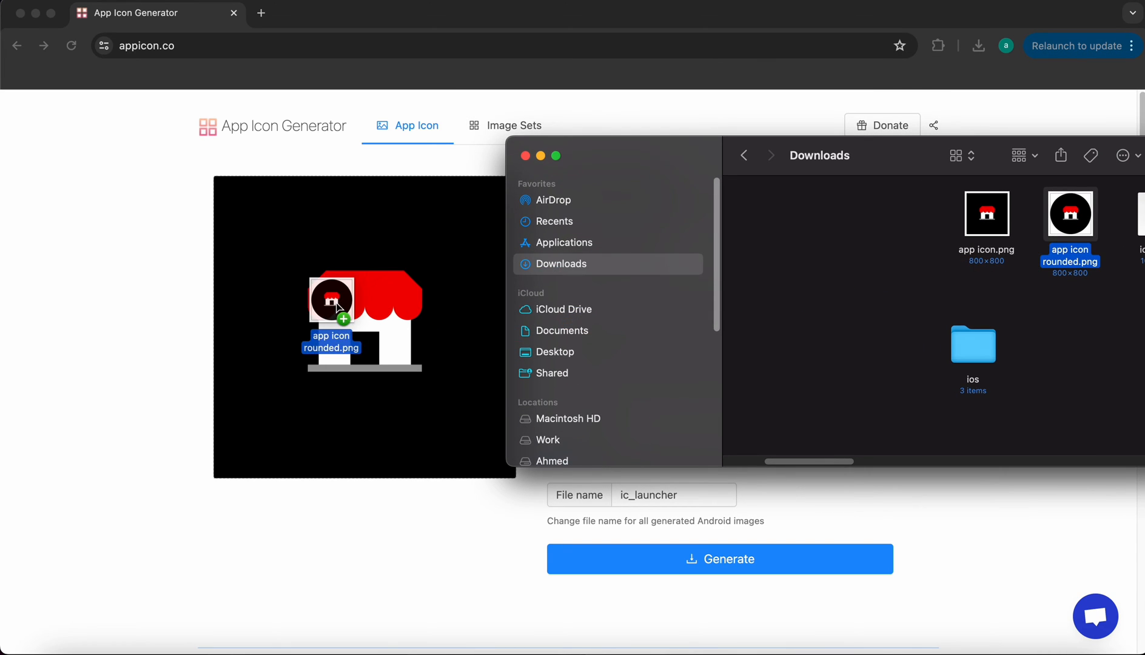
pyautogui.click(672, 494)
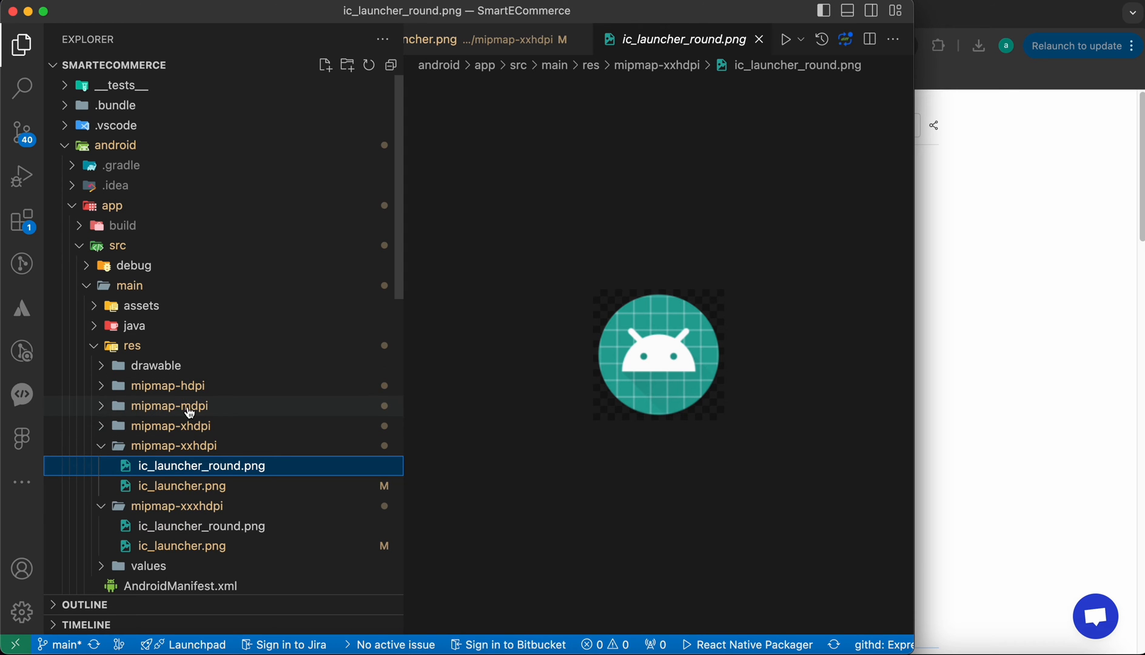
pyautogui.click(170, 407)
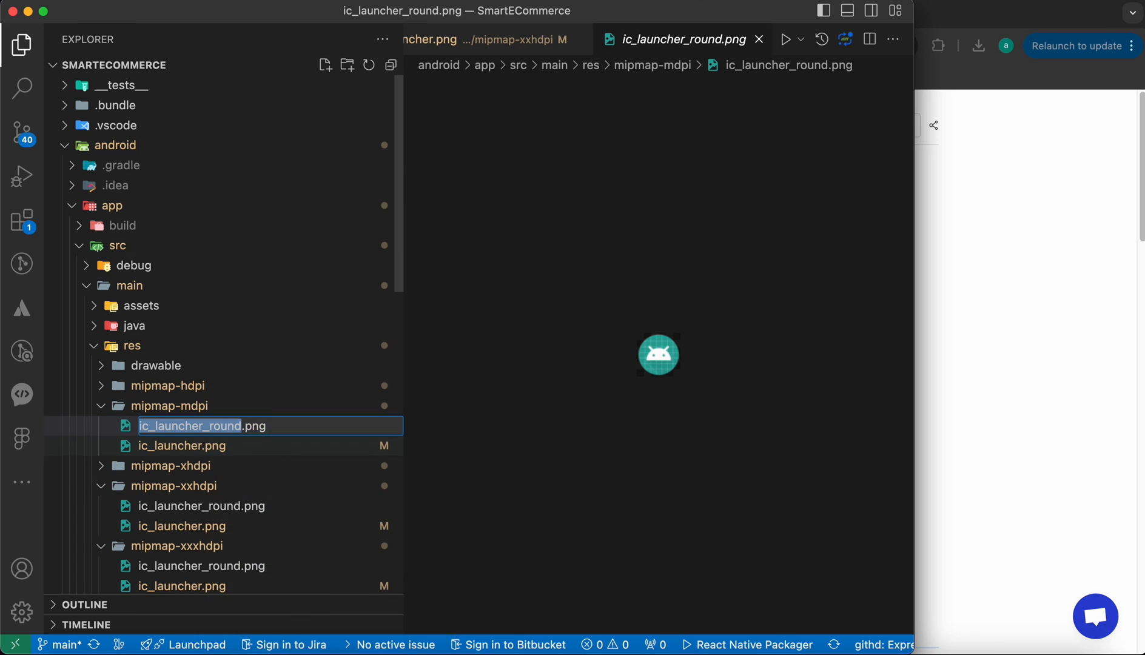
# Name the Android output ic_launcher_round and download the new AppIcons.zip.
pyautogui.click(155, 12)
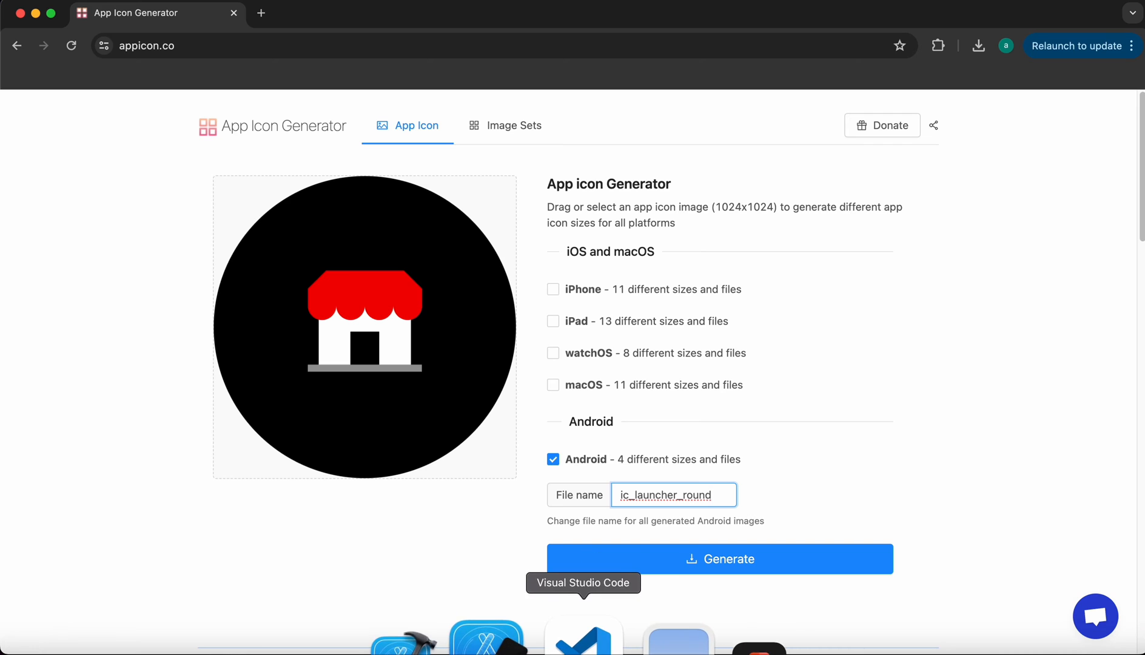
pyautogui.click(583, 636)
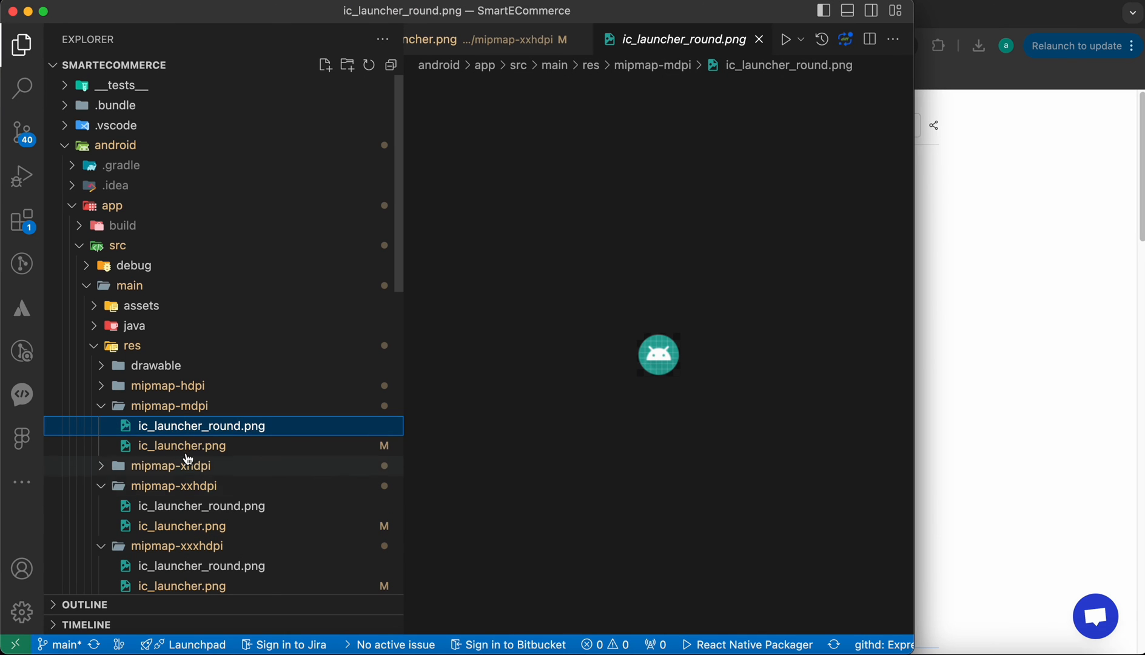
pyautogui.click(180, 445)
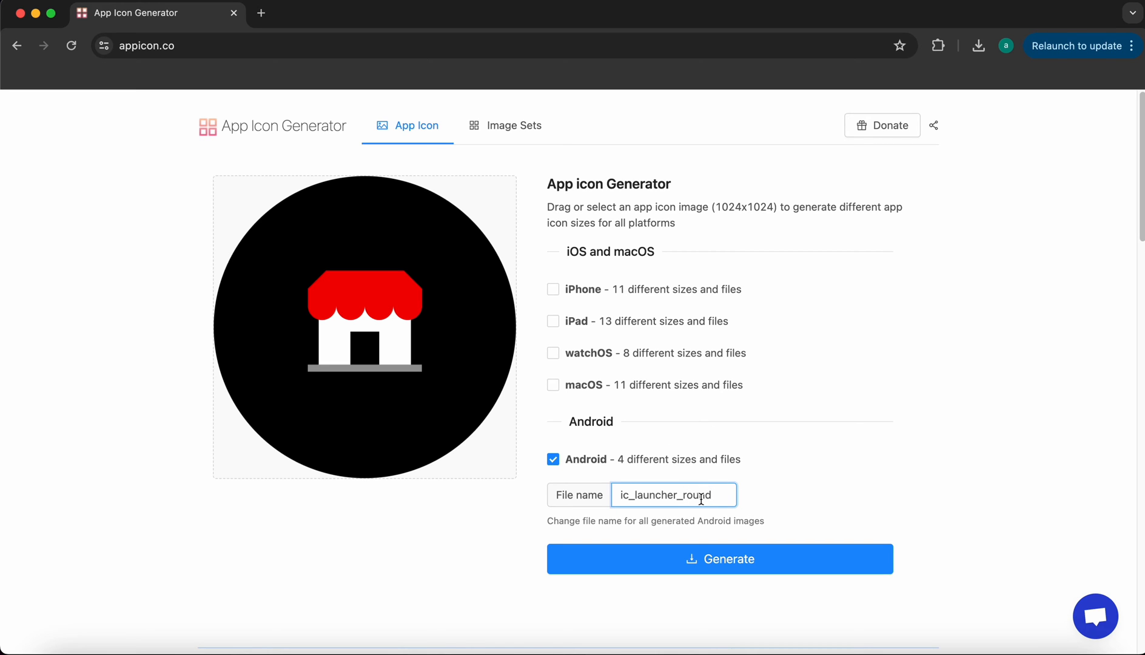
pyautogui.click(718, 559)
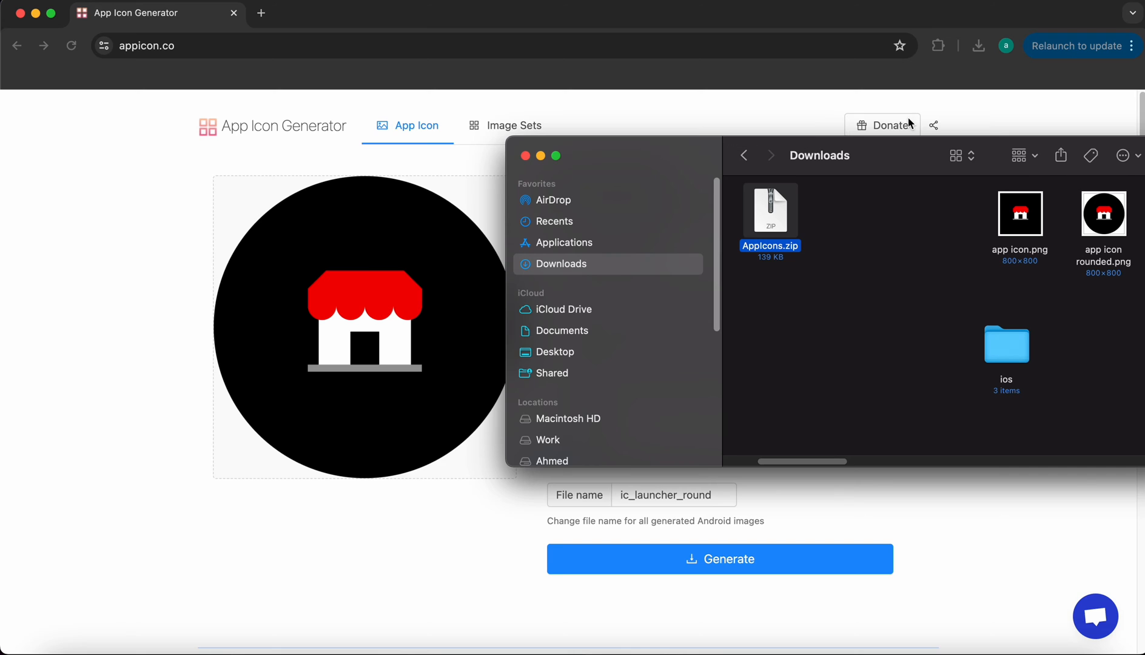
# Rename the downloaded AppIcons.zip as the android round set and extract it.
pyautogui.rightClick(770, 212)
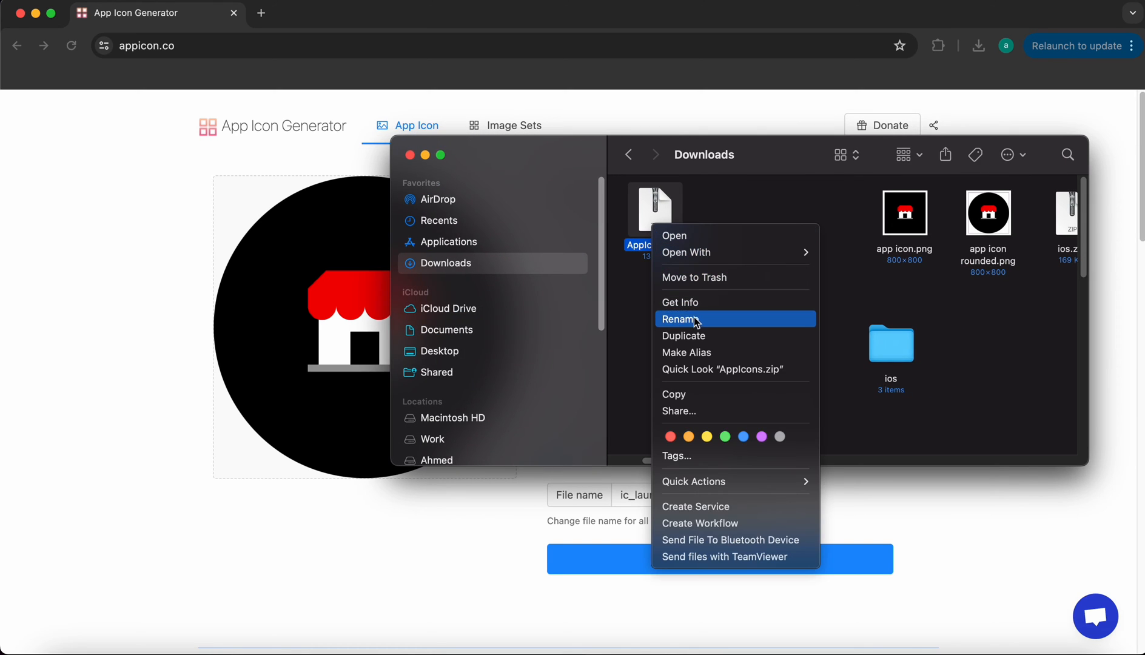
pyautogui.click(682, 319)
pyautogui.write('andorid round')
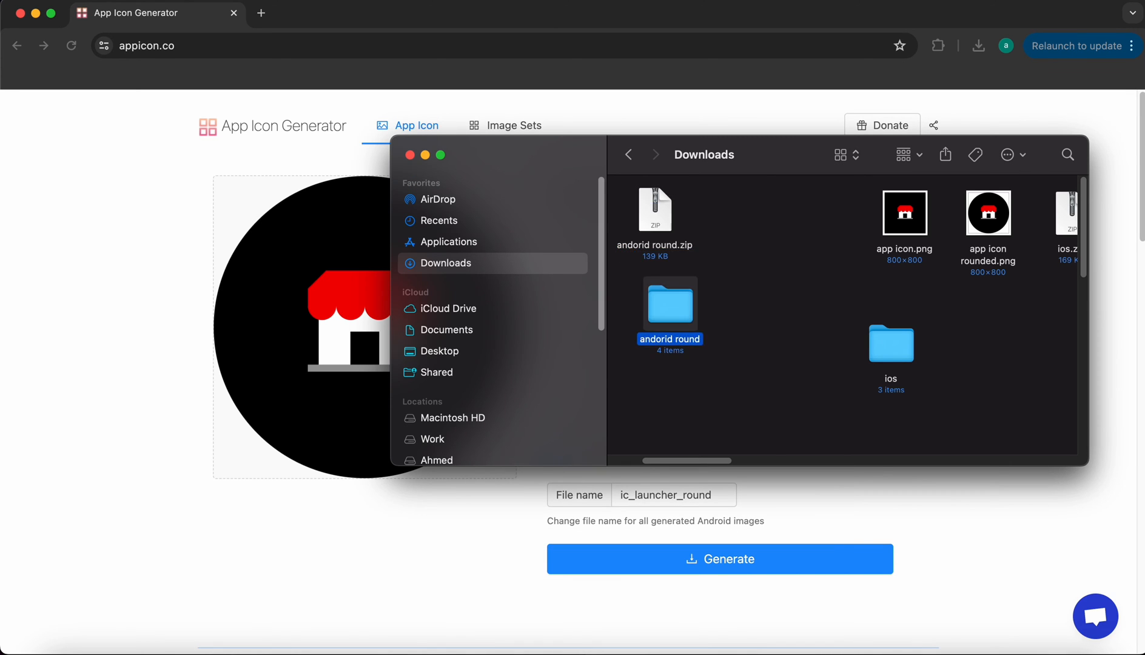
pyautogui.doubleClick(668, 304)
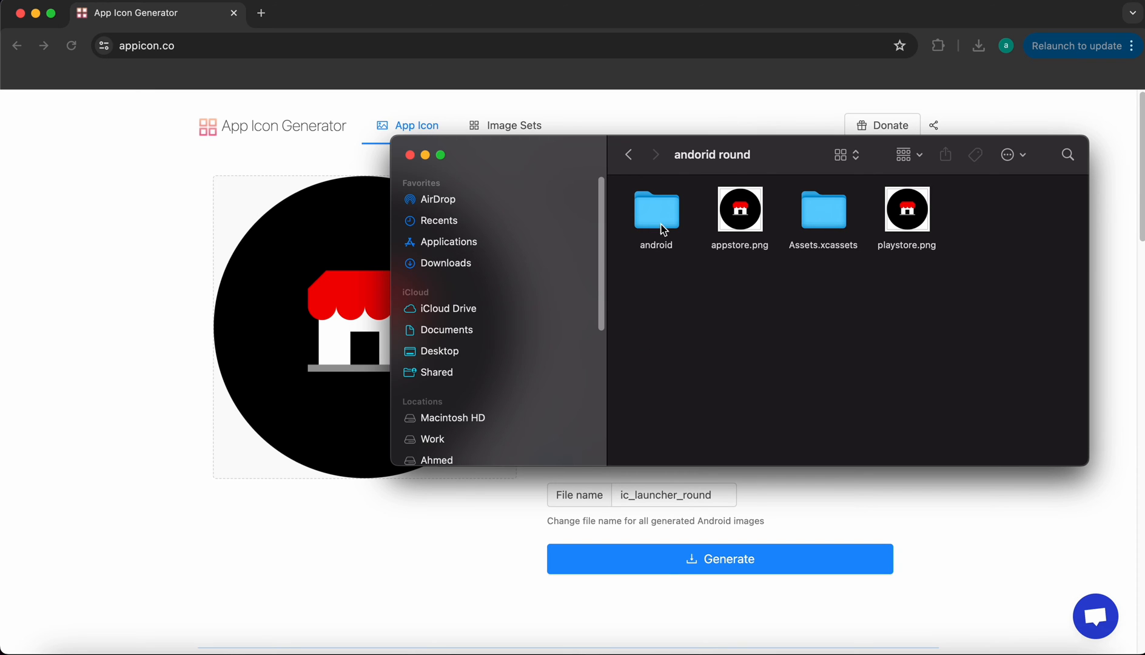
# Open its android folder in List view and expand mipmap-hdpi showing ic_launcher_round.png.
pyautogui.doubleClick(655, 206)
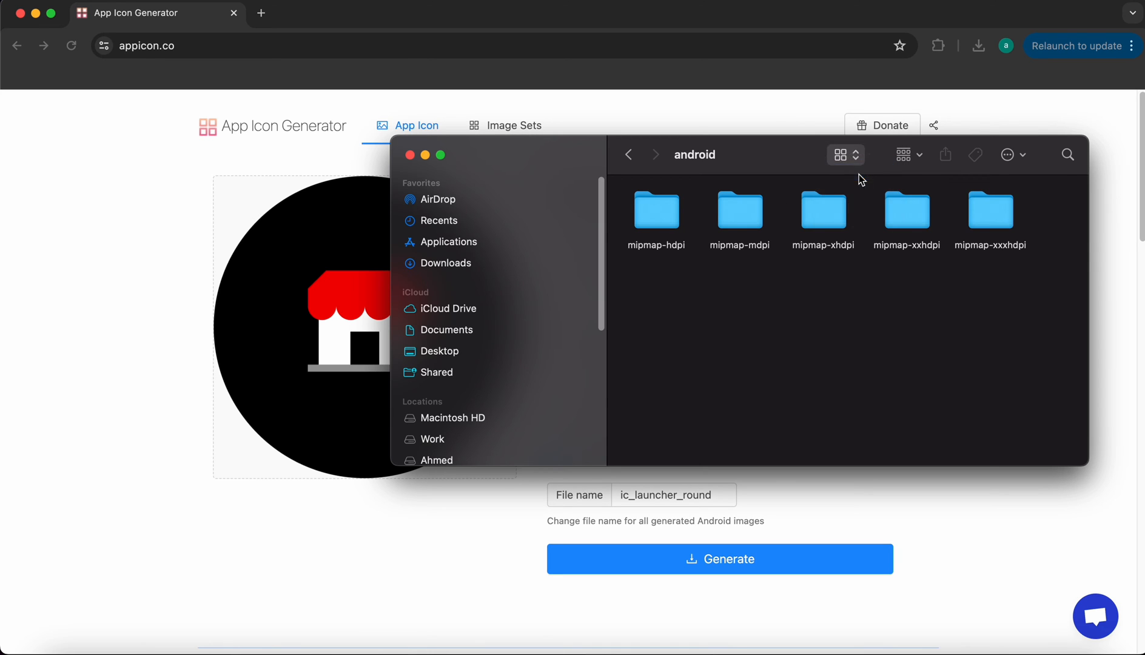
pyautogui.click(839, 153)
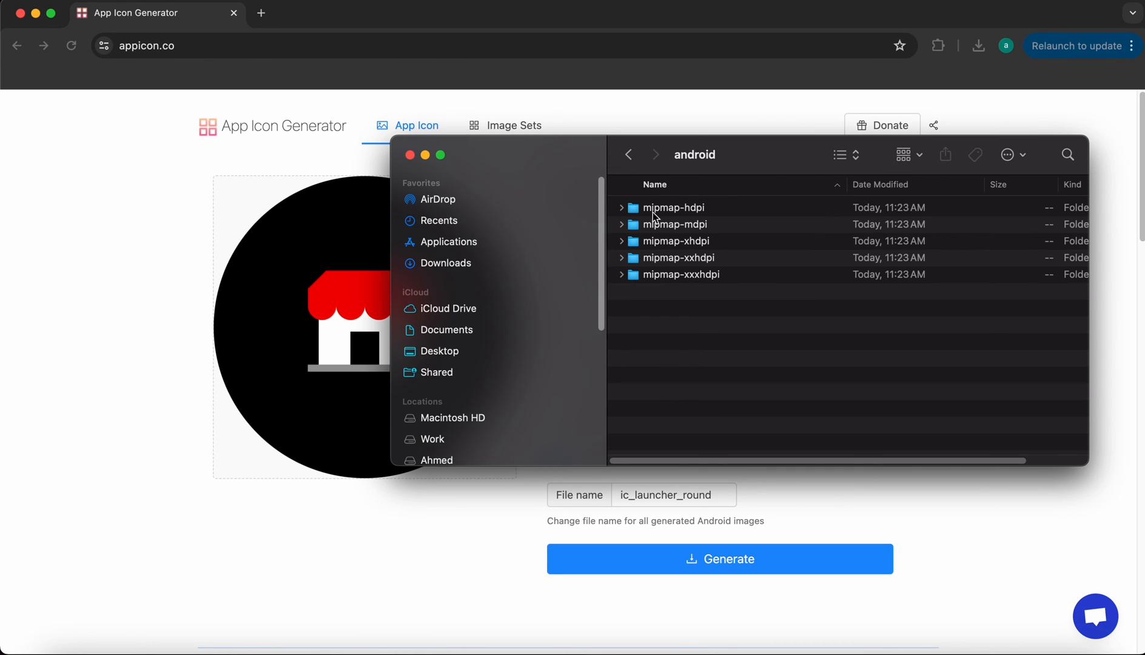
pyautogui.click(620, 207)
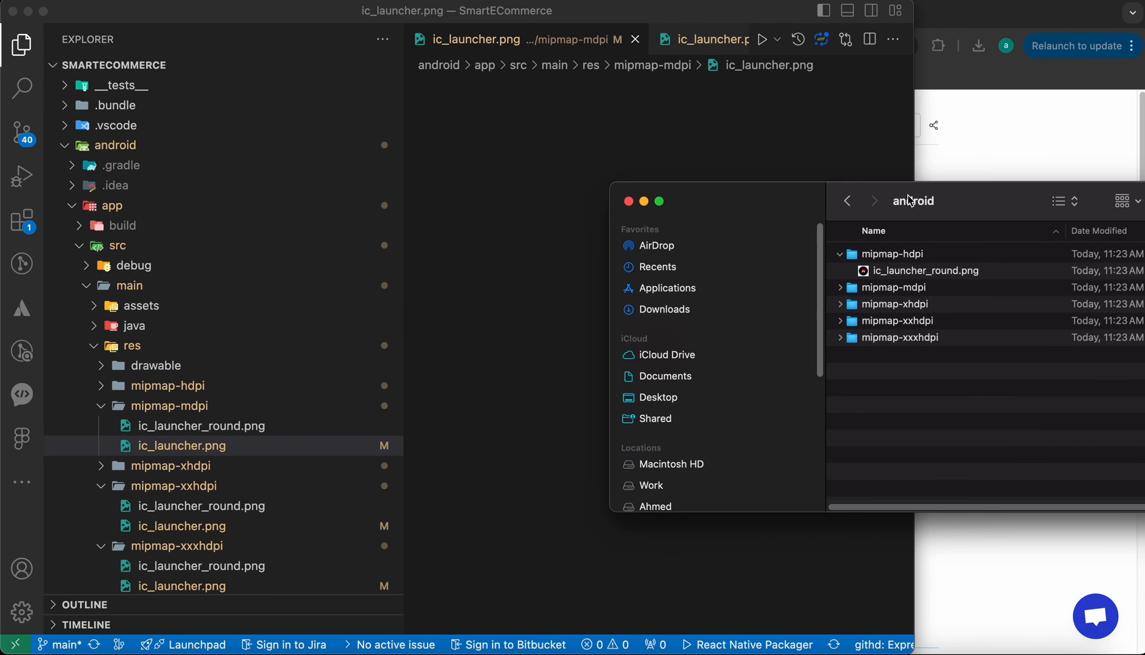
# Replace ic_launcher_round.png in mipmap-hdpi and mipmap-mdpi with the new round store icon.
pyautogui.click(167, 385)
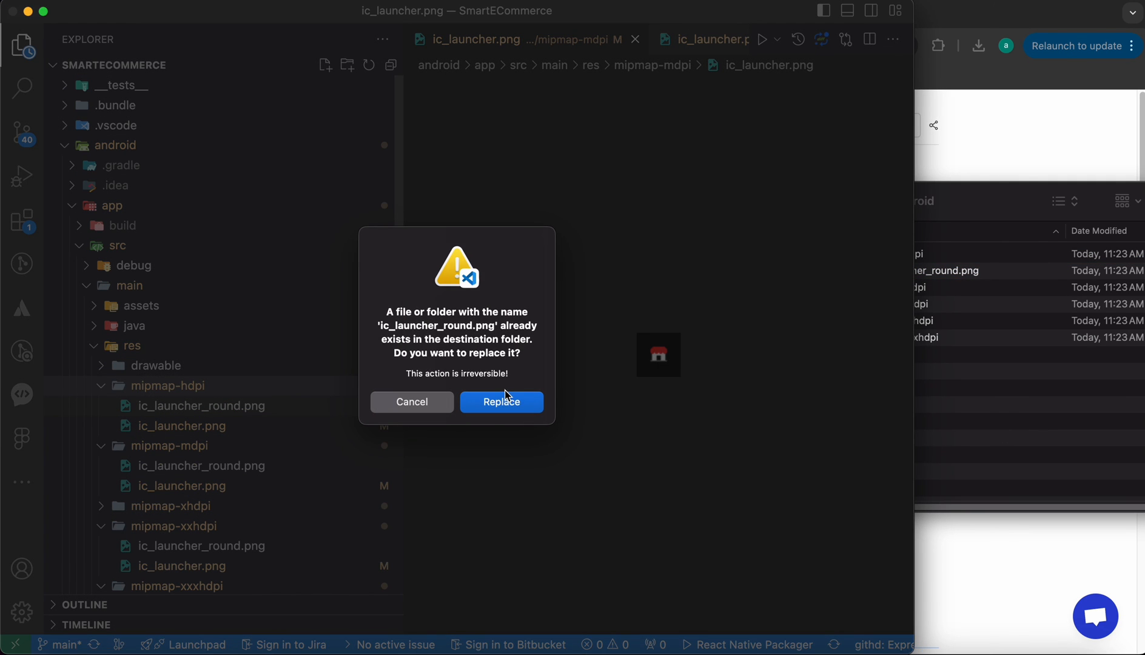
pyautogui.click(502, 401)
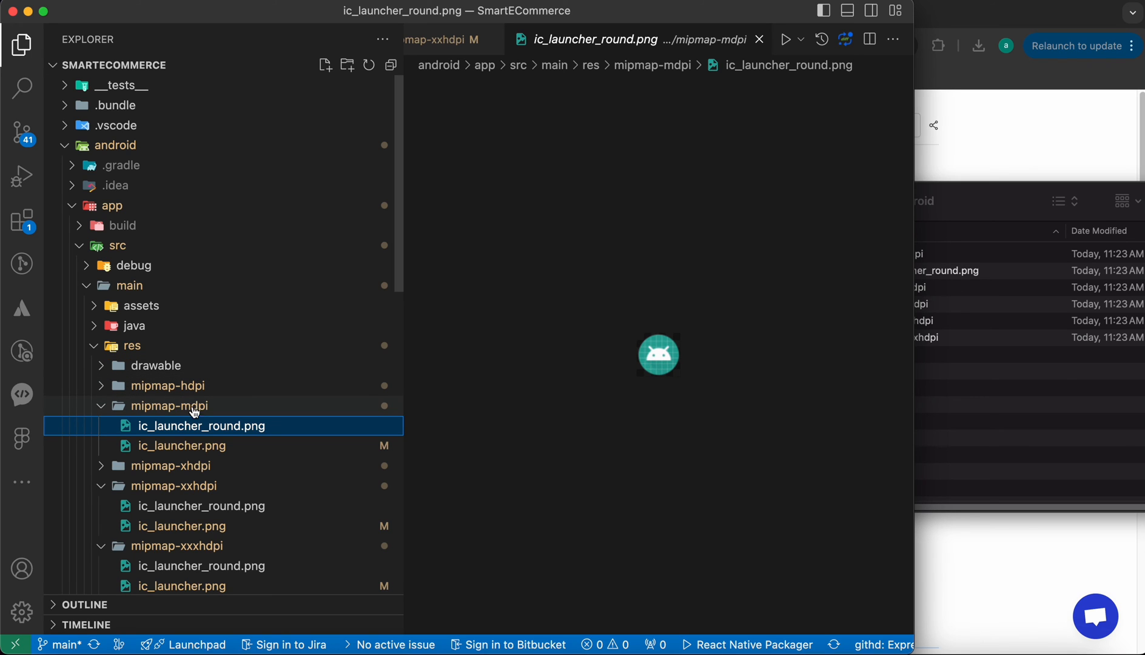
pyautogui.moveTo(201, 425)
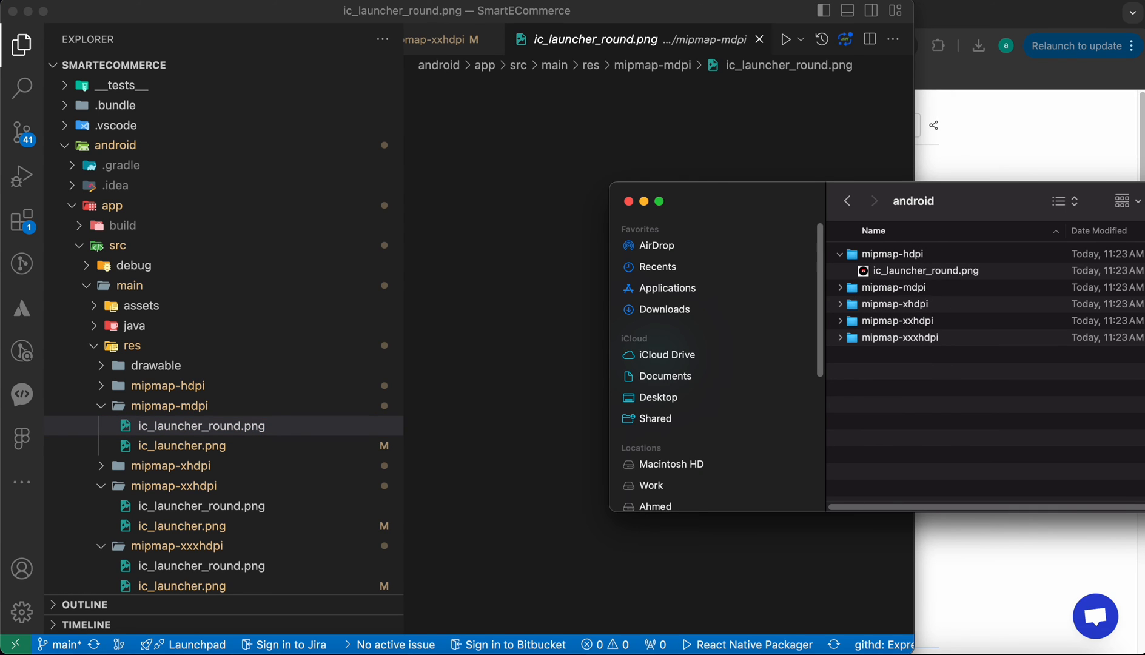
pyautogui.click(841, 288)
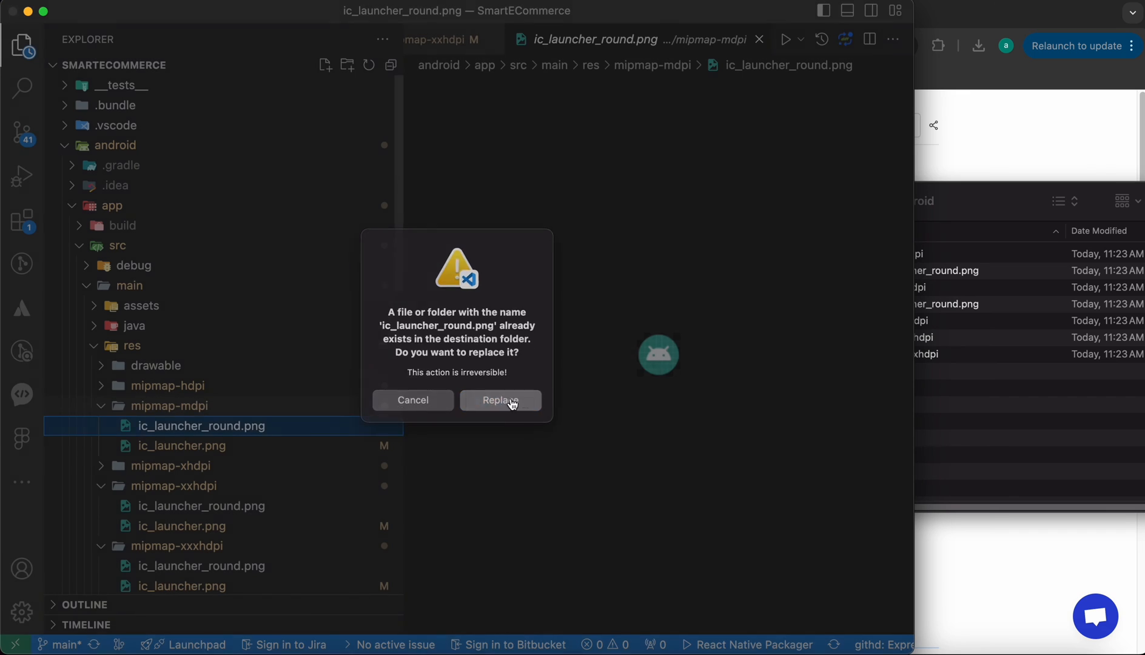
pyautogui.click(499, 400)
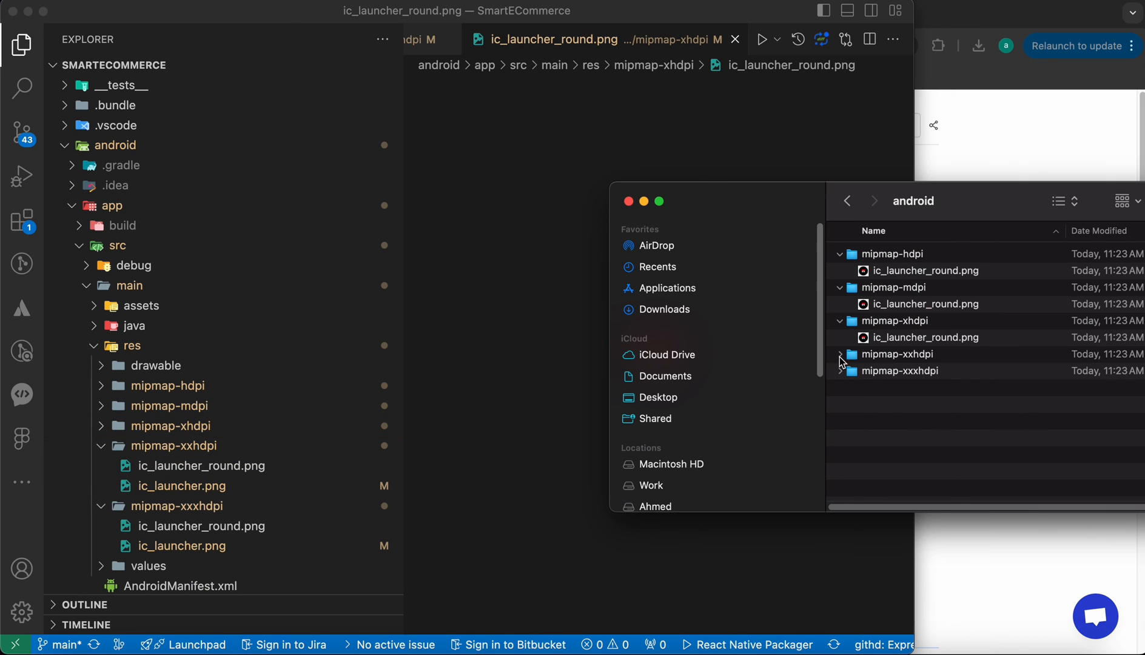
# Replace ic_launcher_round.png in mipmap-xxhdpi and xxxhdpi with the new round icon.
pyautogui.click(842, 354)
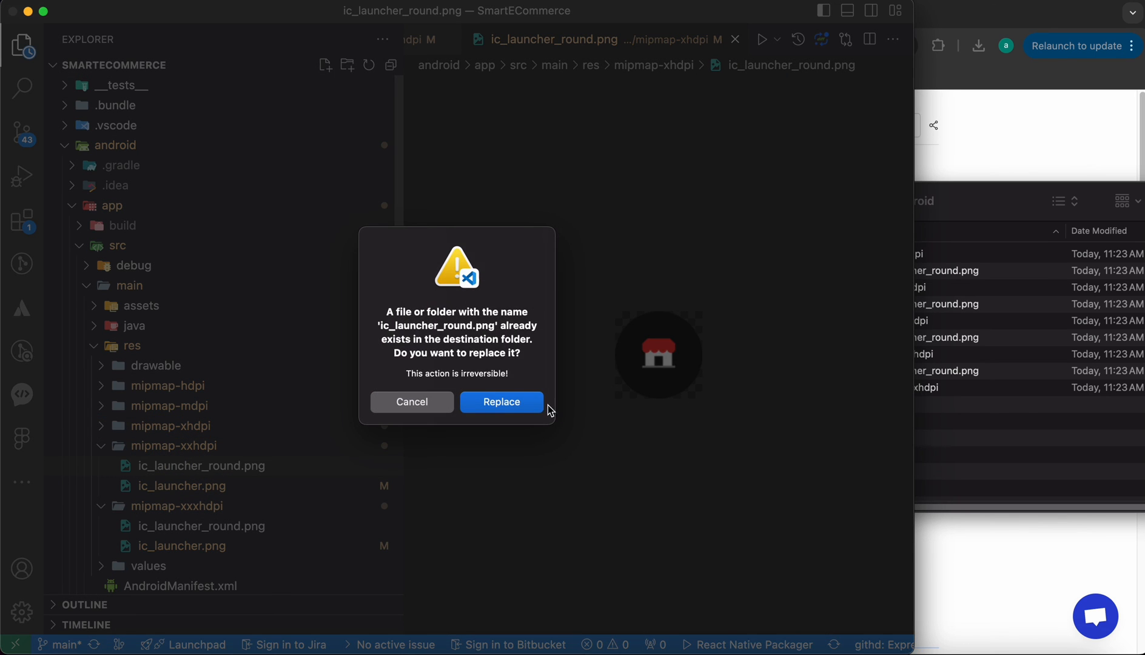
pyautogui.click(501, 402)
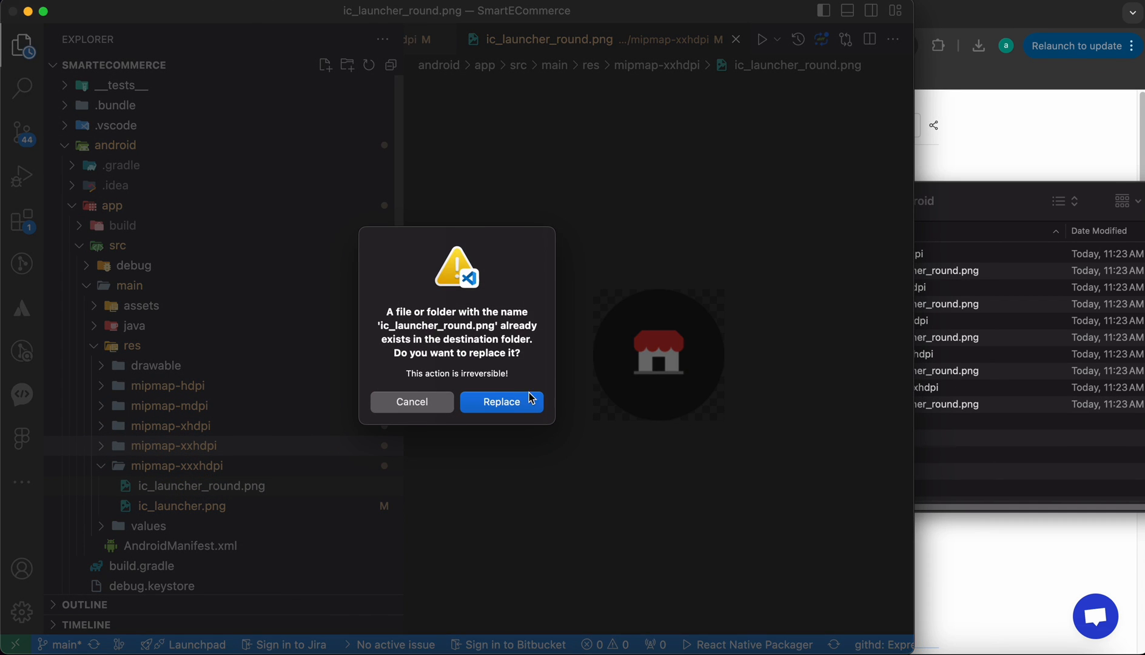
pyautogui.click(501, 401)
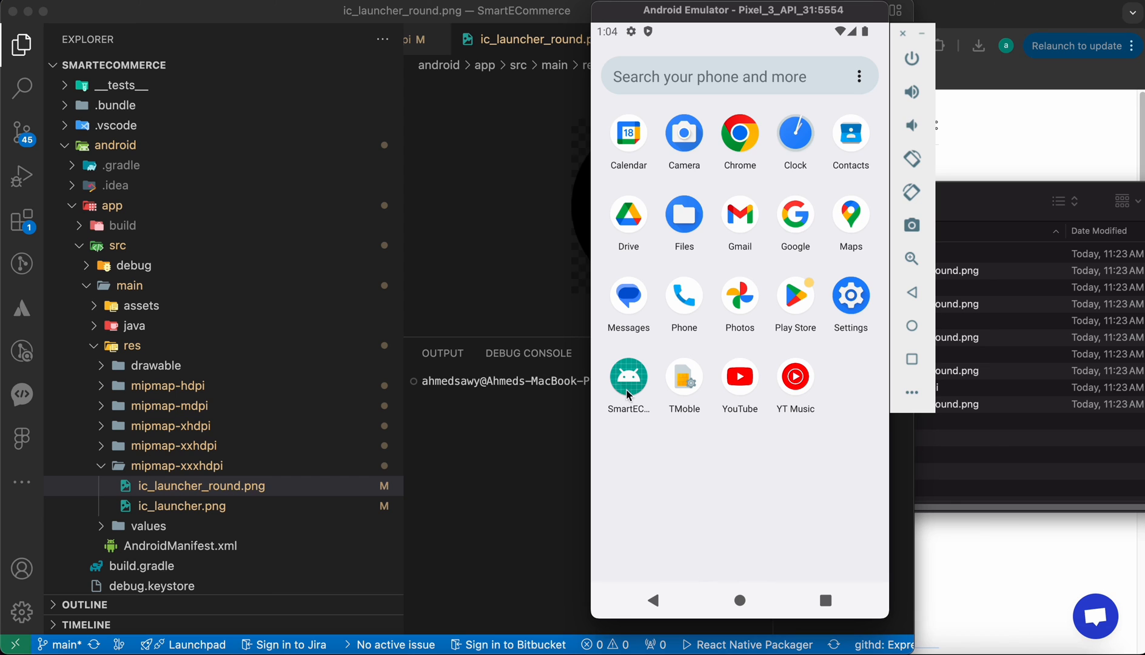
pyautogui.moveTo(627, 393)
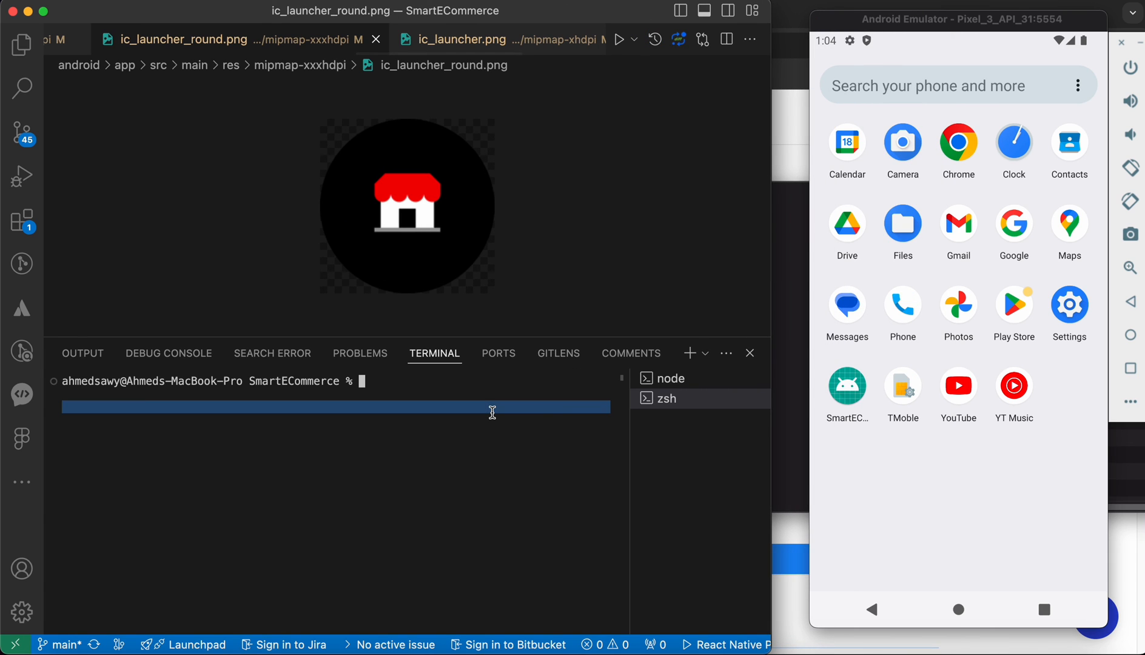
# Run yarn android and return to the emulator home screen showing SmartEC's new store icon.
pyautogui.write('yarn android')
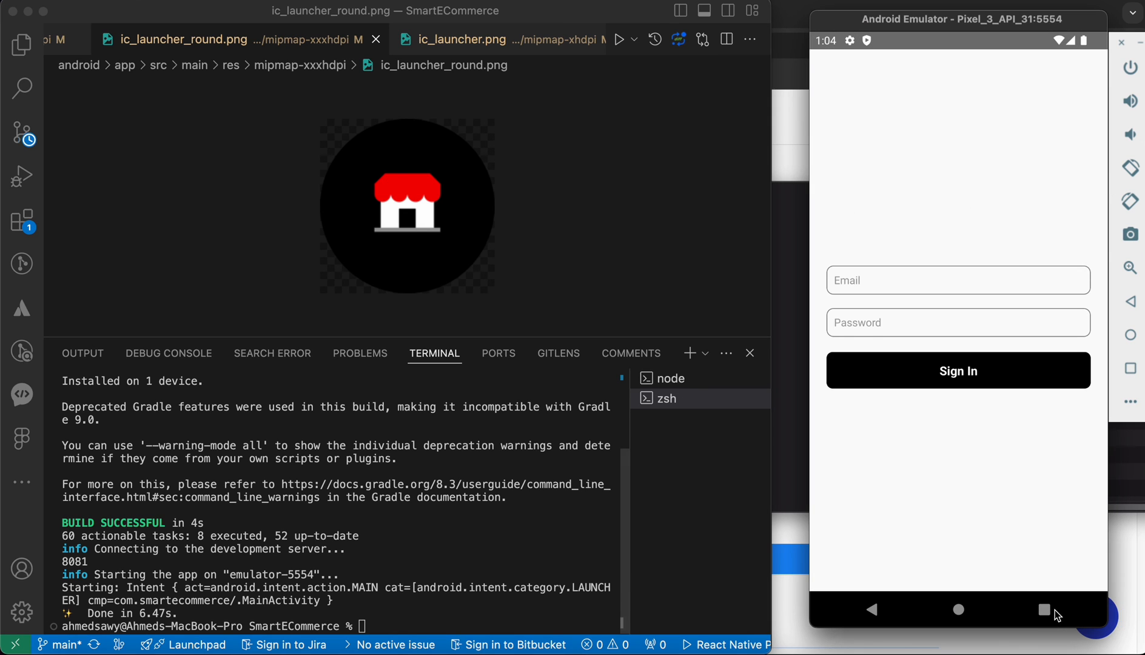
pyautogui.click(1043, 610)
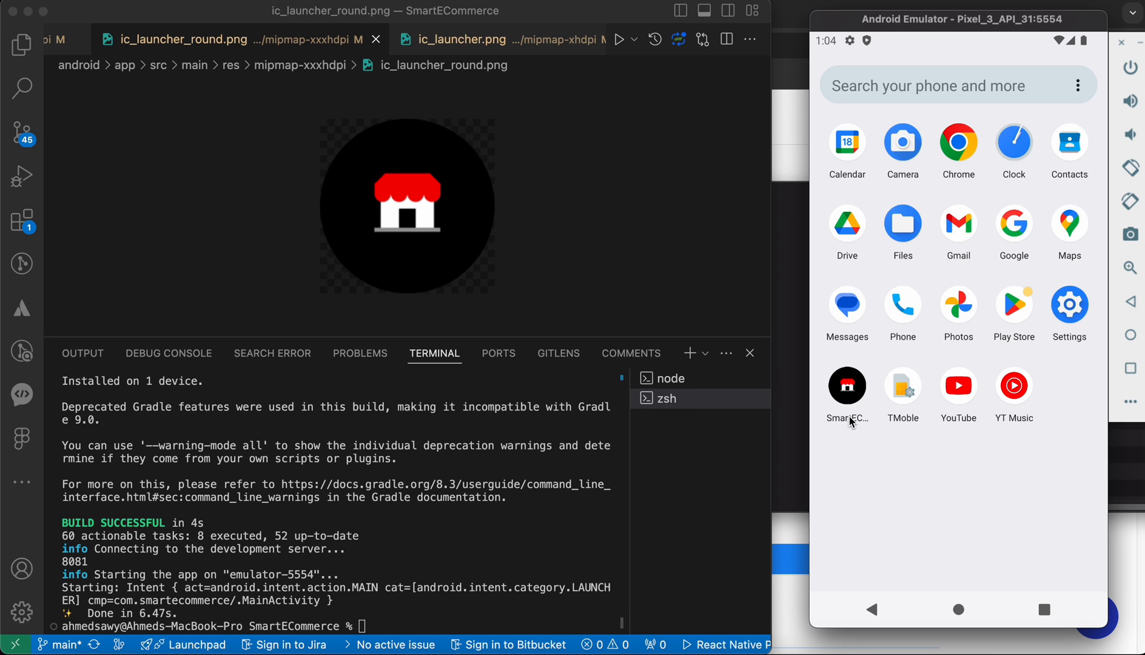
pyautogui.moveTo(846, 401)
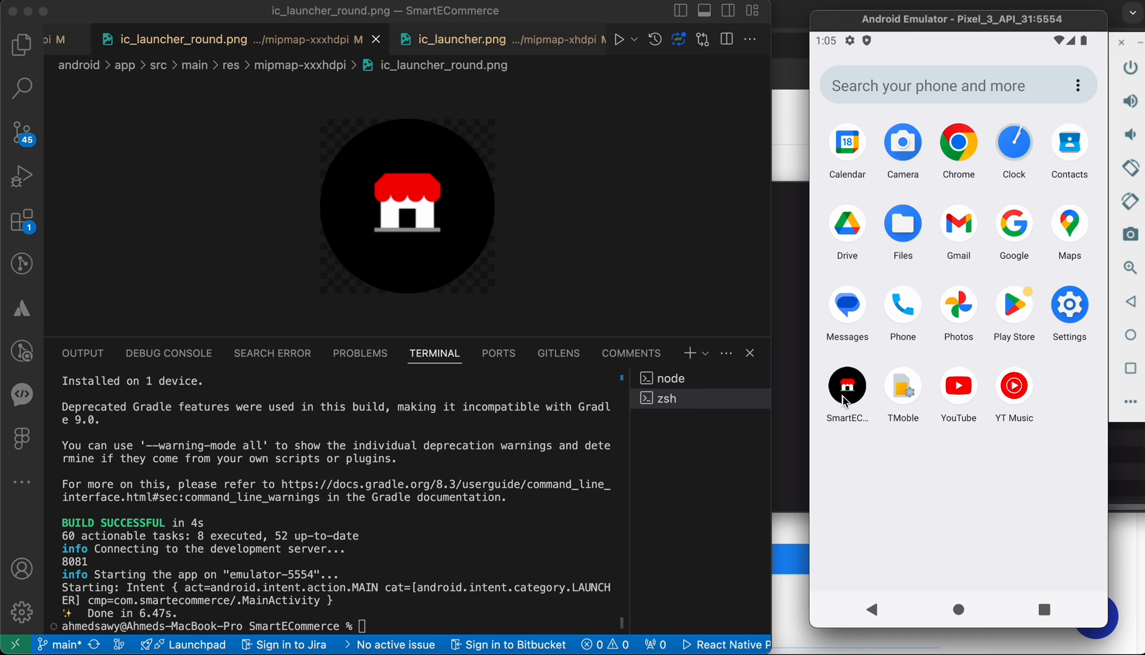
pyautogui.moveTo(851, 427)
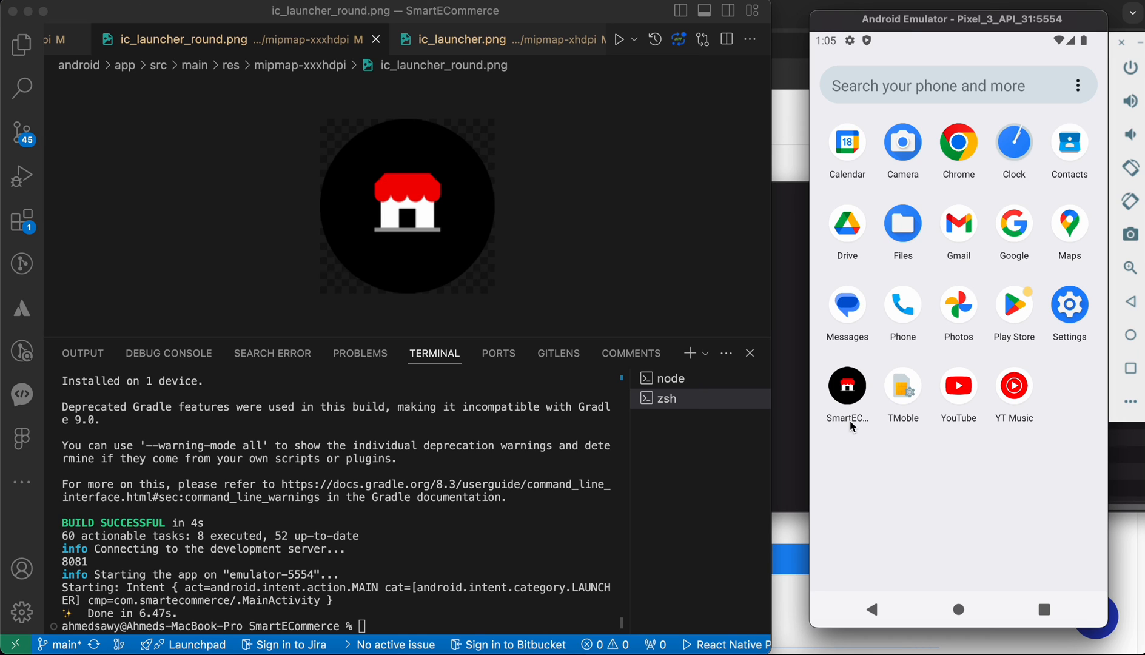
pyautogui.moveTo(849, 466)
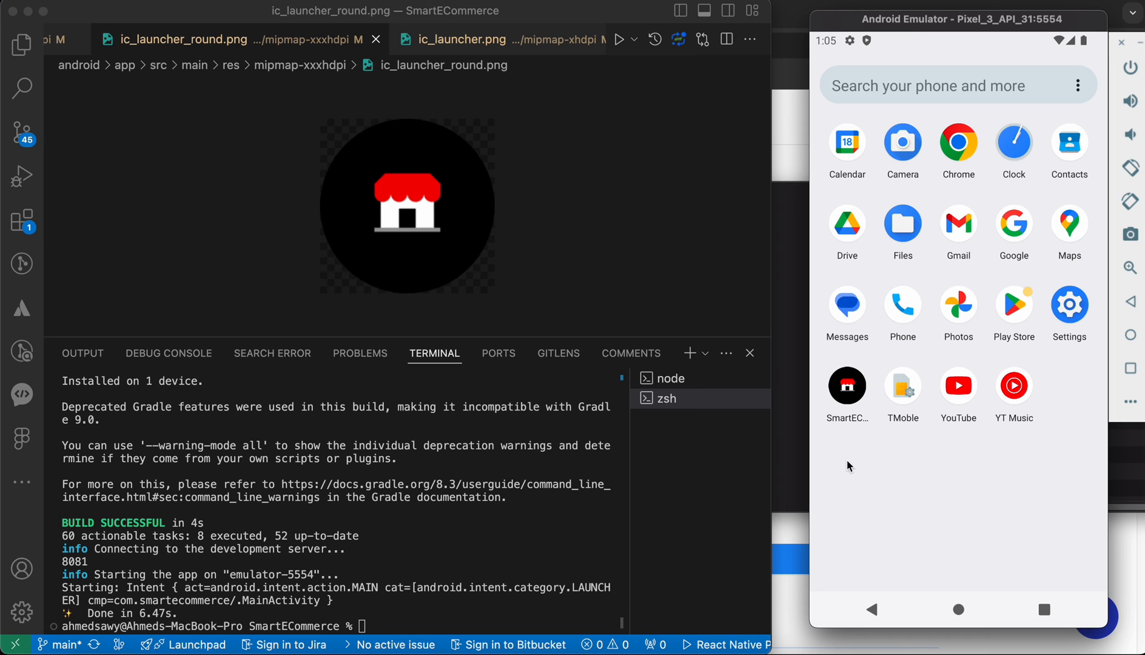
pyautogui.moveTo(854, 434)
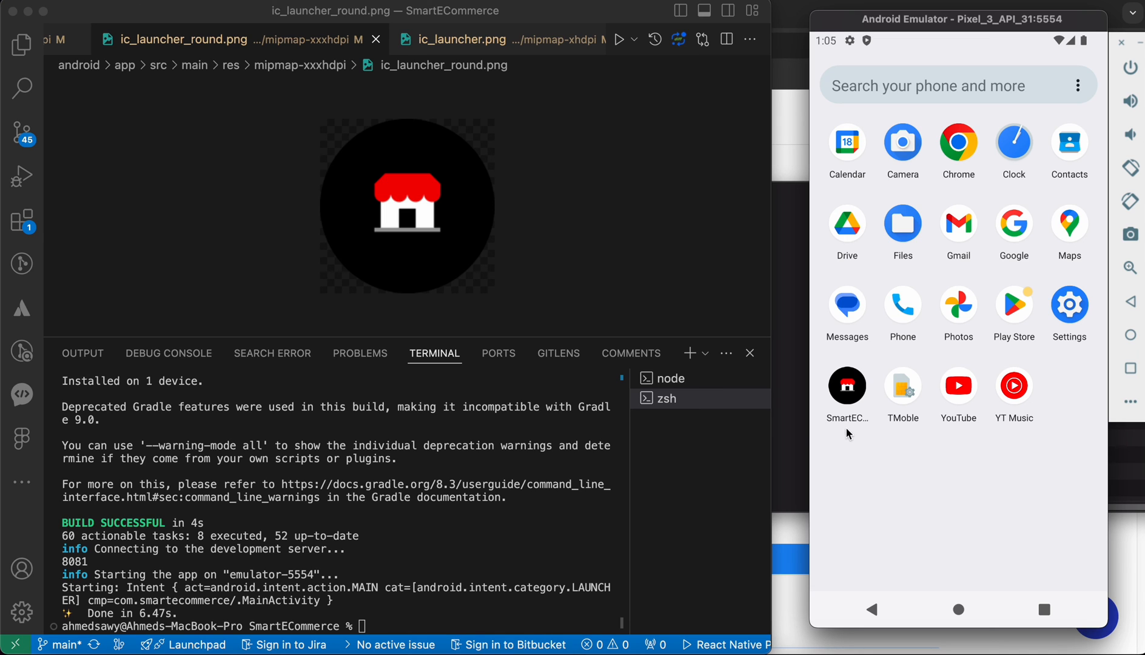
pyautogui.moveTo(819, 436)
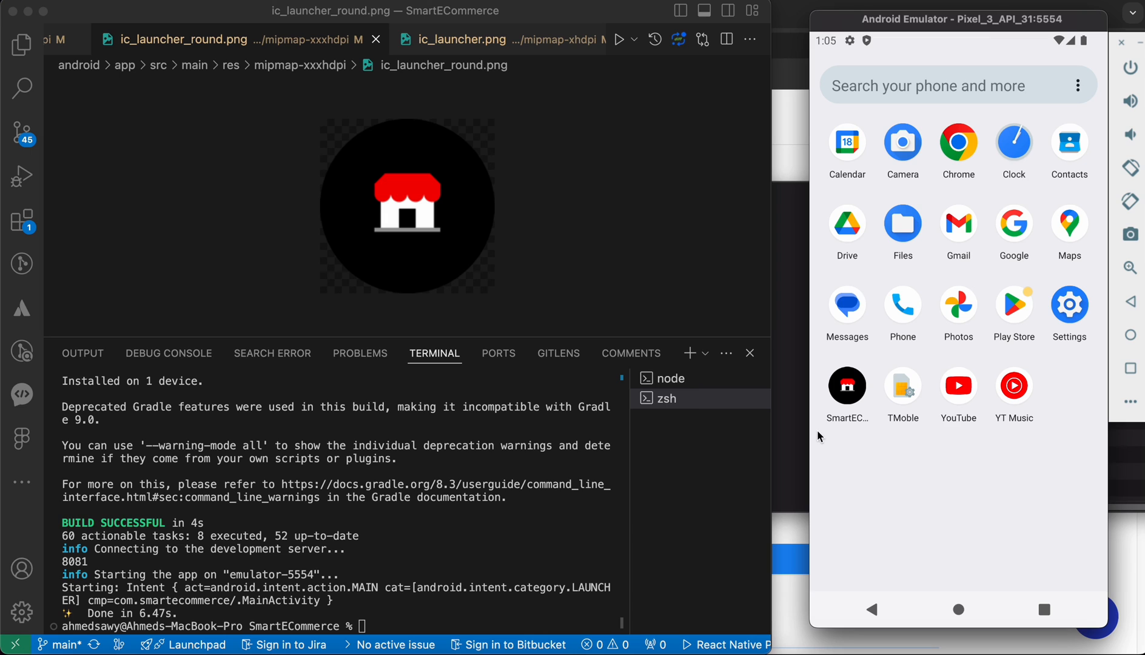